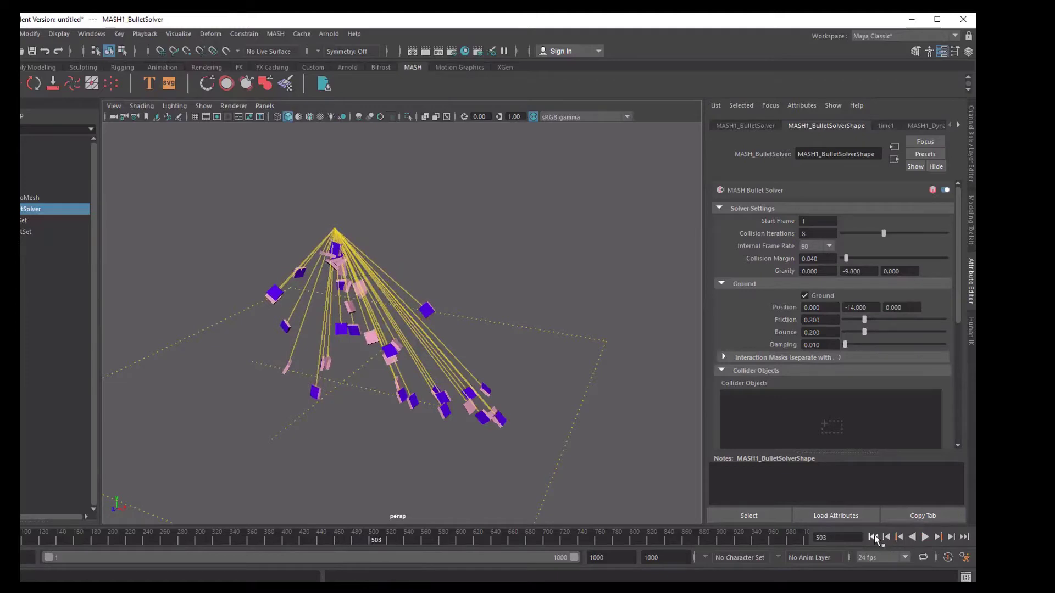
# Read the ProSets install notes in WordPad, then return to the empty Maya scene.
pyautogui.click(886, 536)
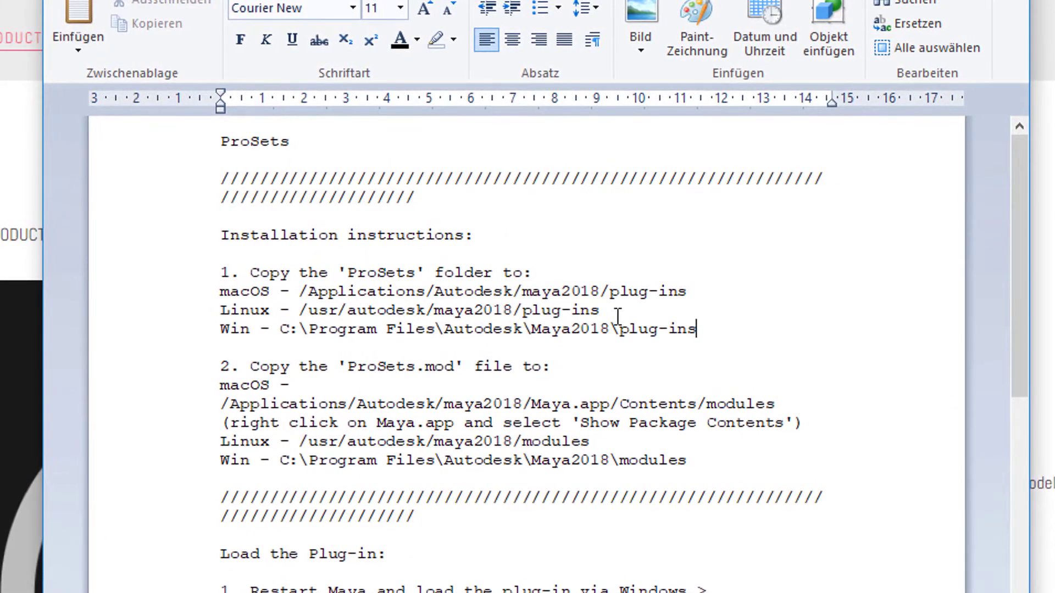
pyautogui.moveTo(414, 389)
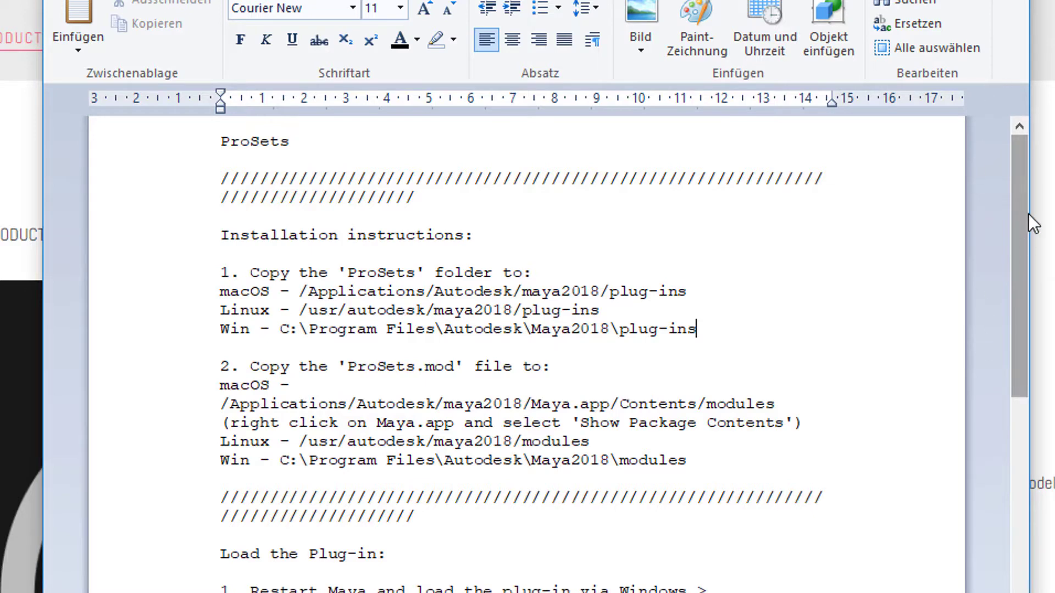
pyautogui.moveTo(509, 522)
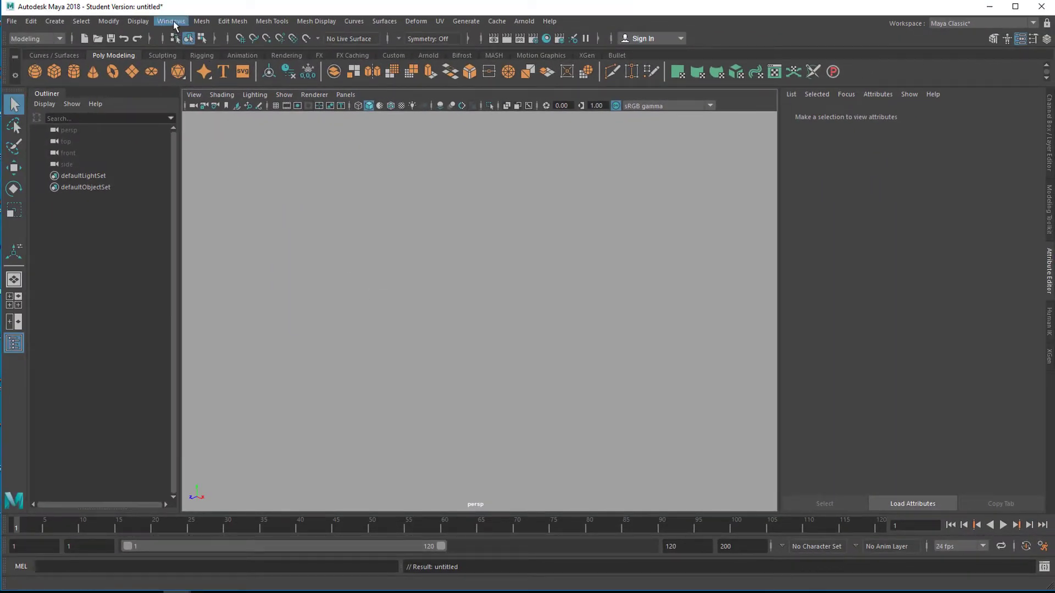
# In the Plug-in Manager, find 'pro' and confirm proSets.mll is loaded and auto-loads.
pyautogui.click(171, 21)
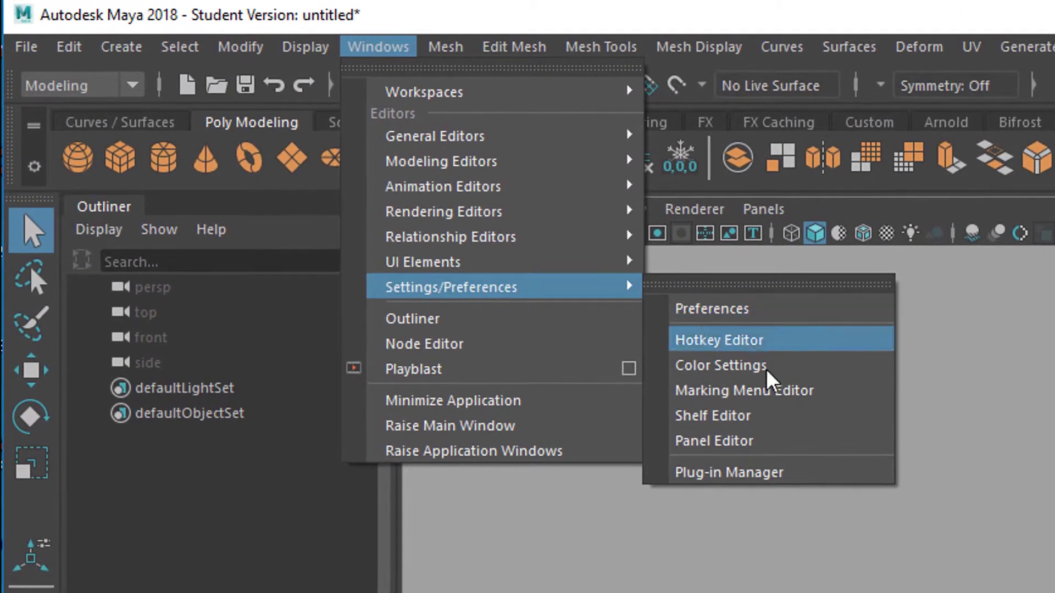
pyautogui.click(727, 472)
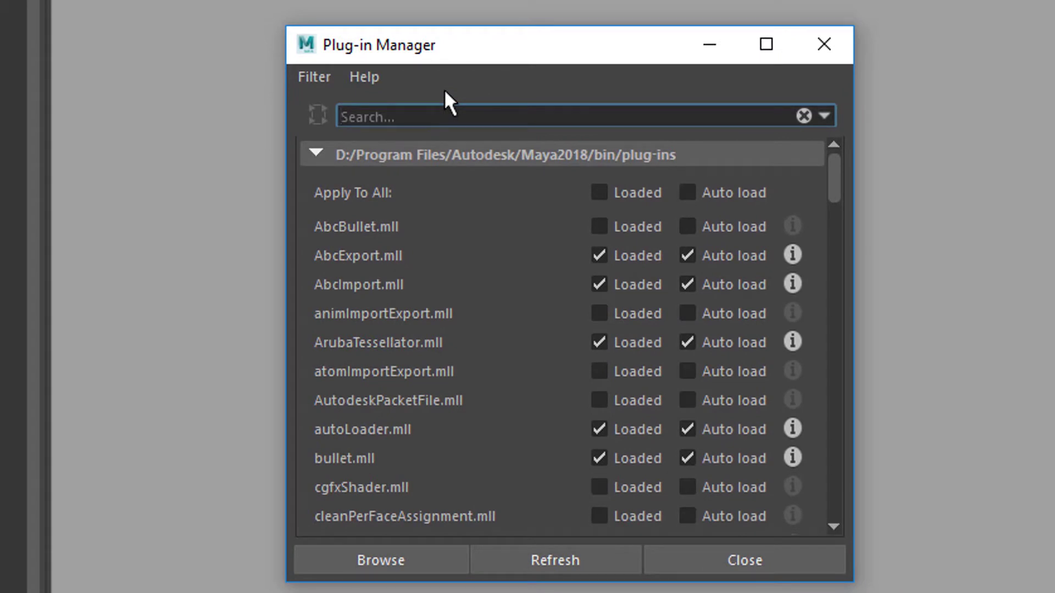
pyautogui.write('pro')
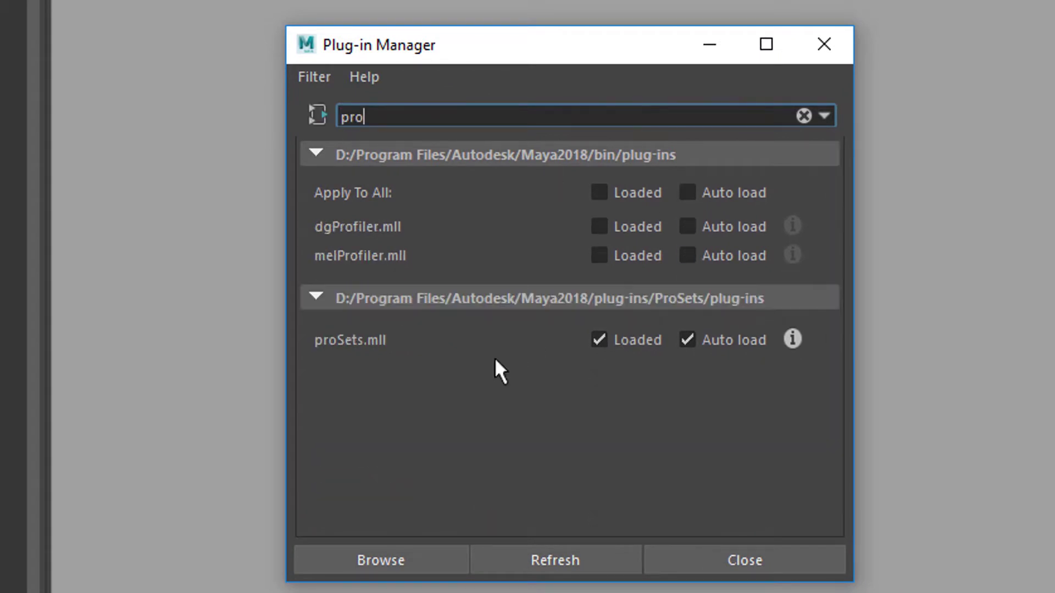
pyautogui.moveTo(438, 373)
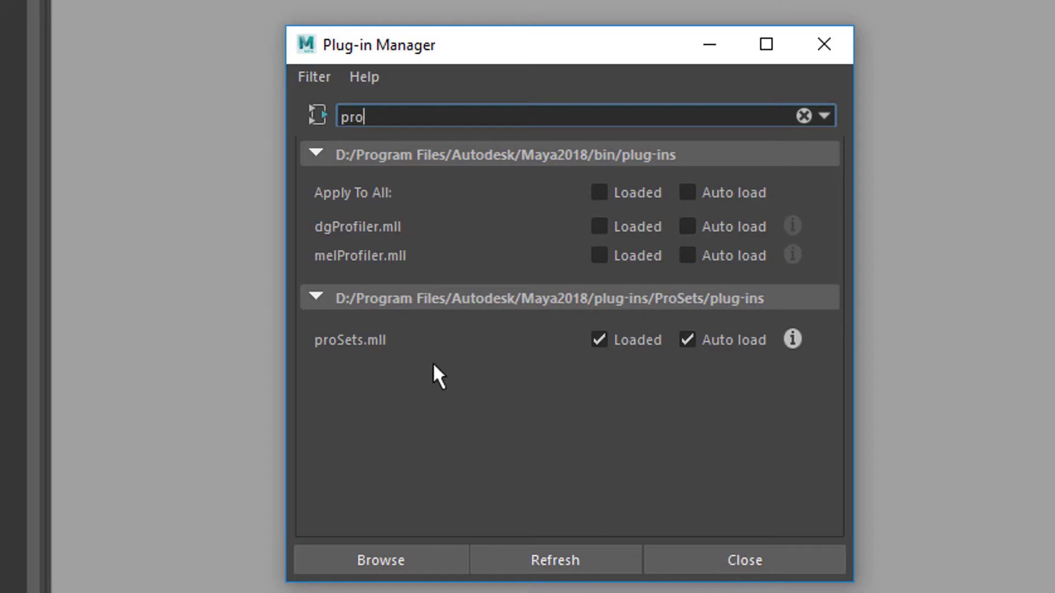
pyautogui.moveTo(369, 369)
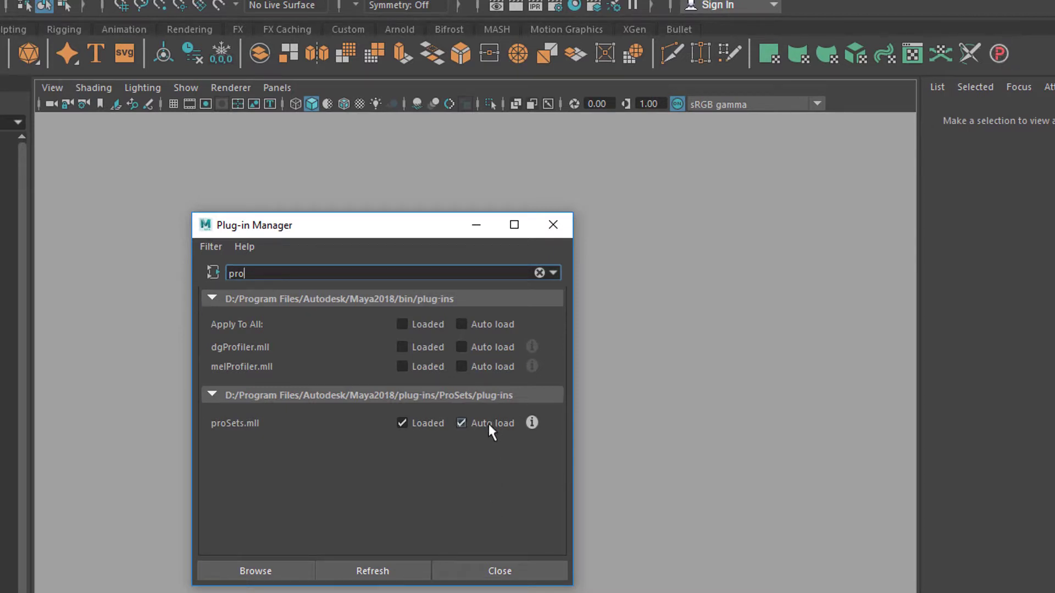
pyautogui.moveTo(501, 474)
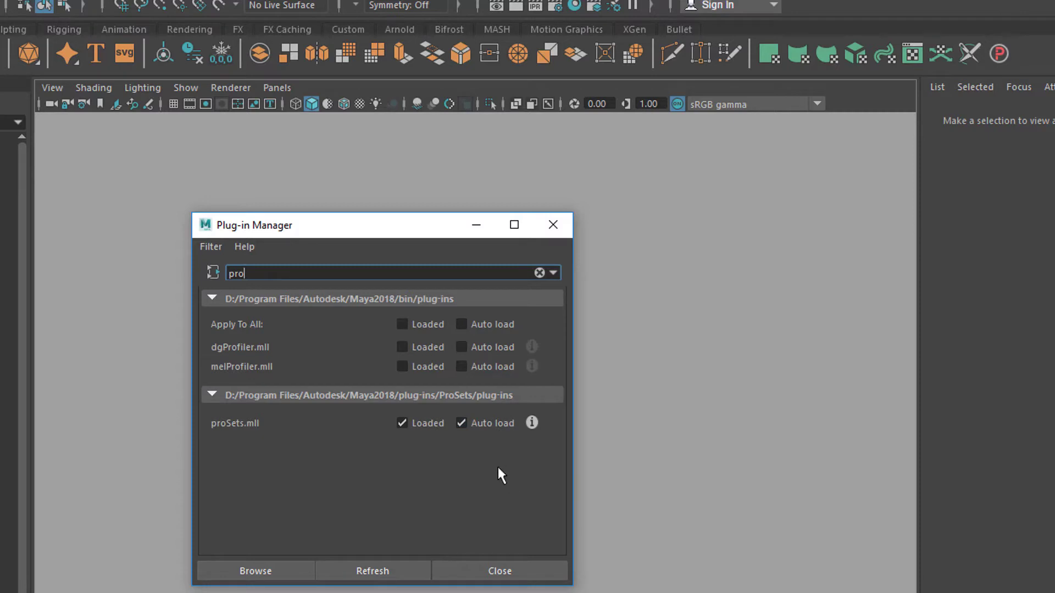
pyautogui.moveTo(523, 505)
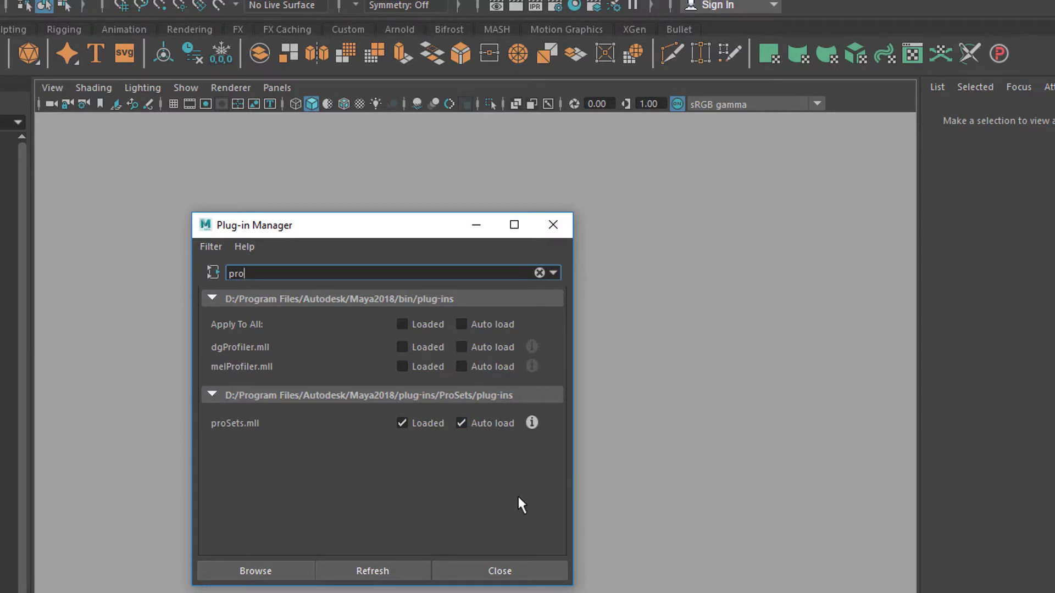
pyautogui.moveTo(505, 437)
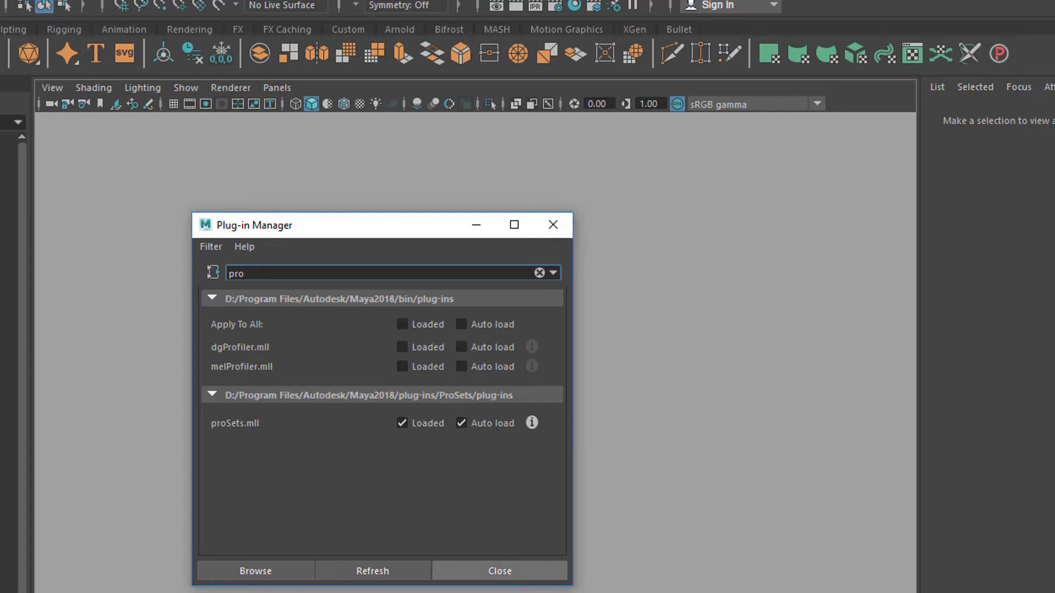
pyautogui.moveTo(495, 575)
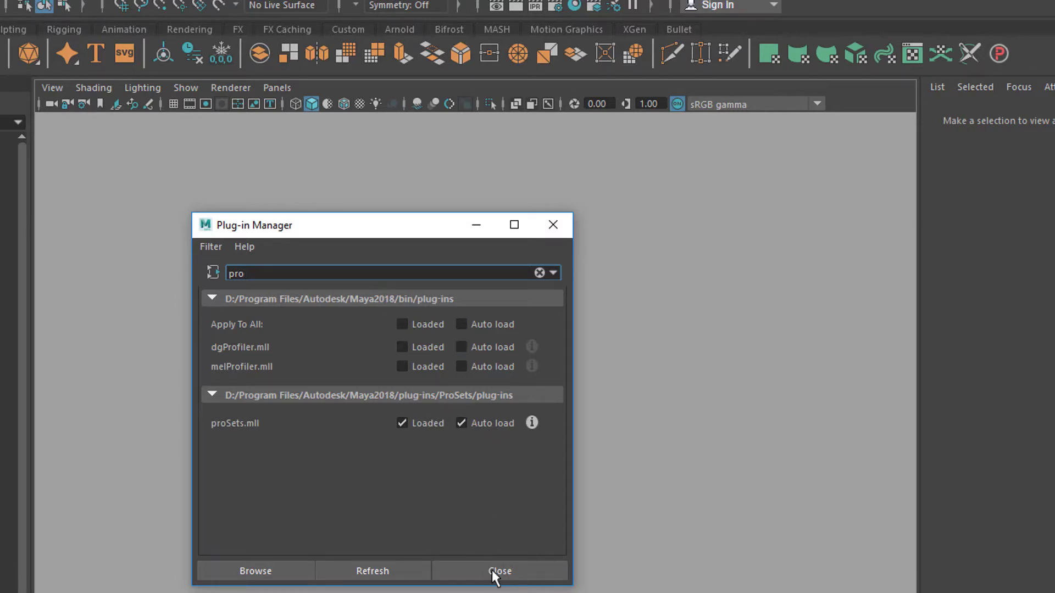
pyautogui.click(499, 572)
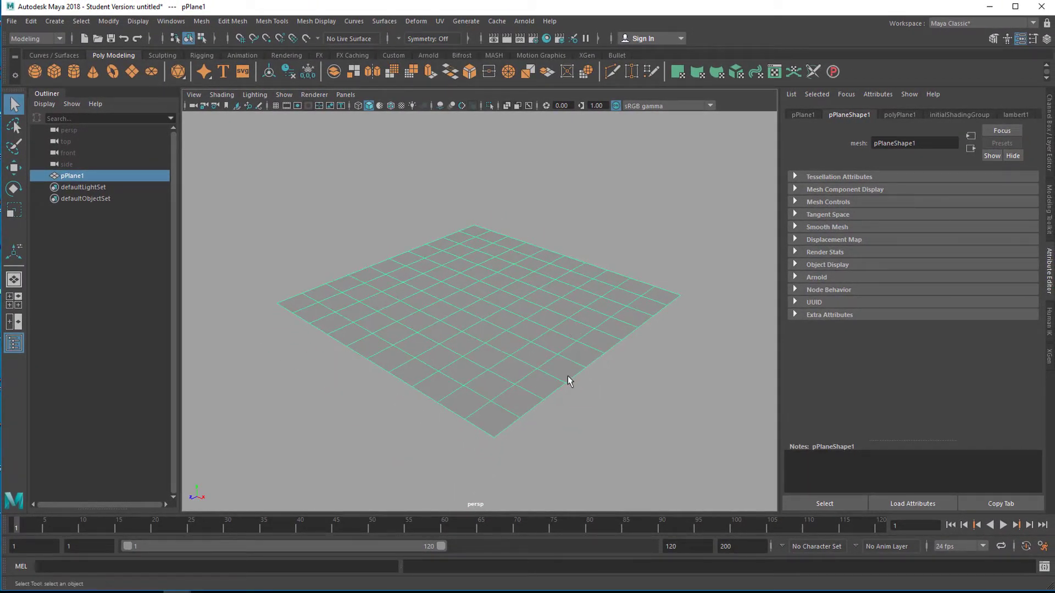
pyautogui.moveTo(592, 354)
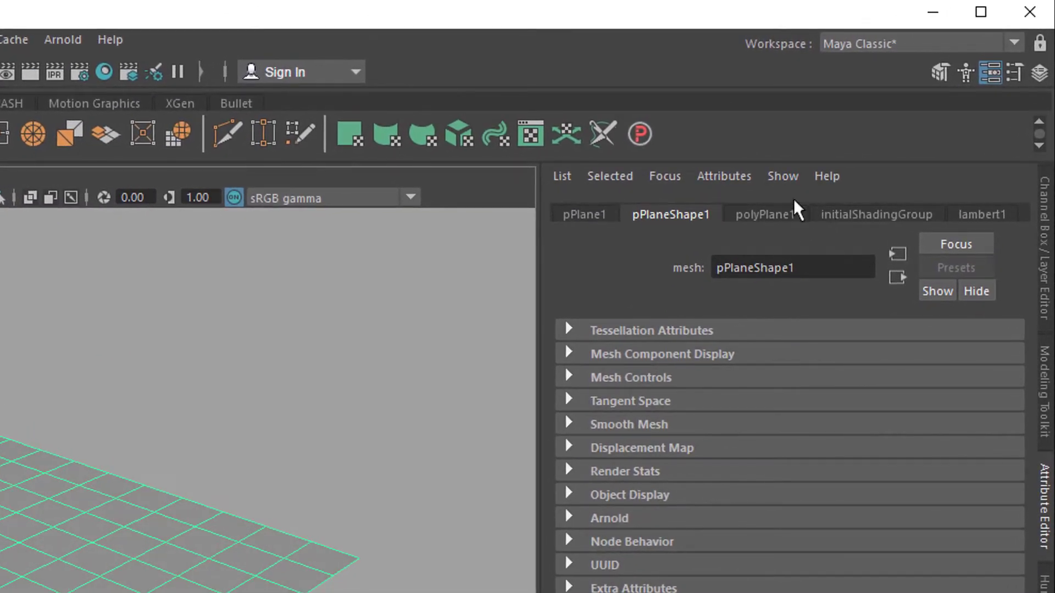
# Show polyPlane1's creation settings: width and height 1, 10 subdivisions each.
pyautogui.click(764, 214)
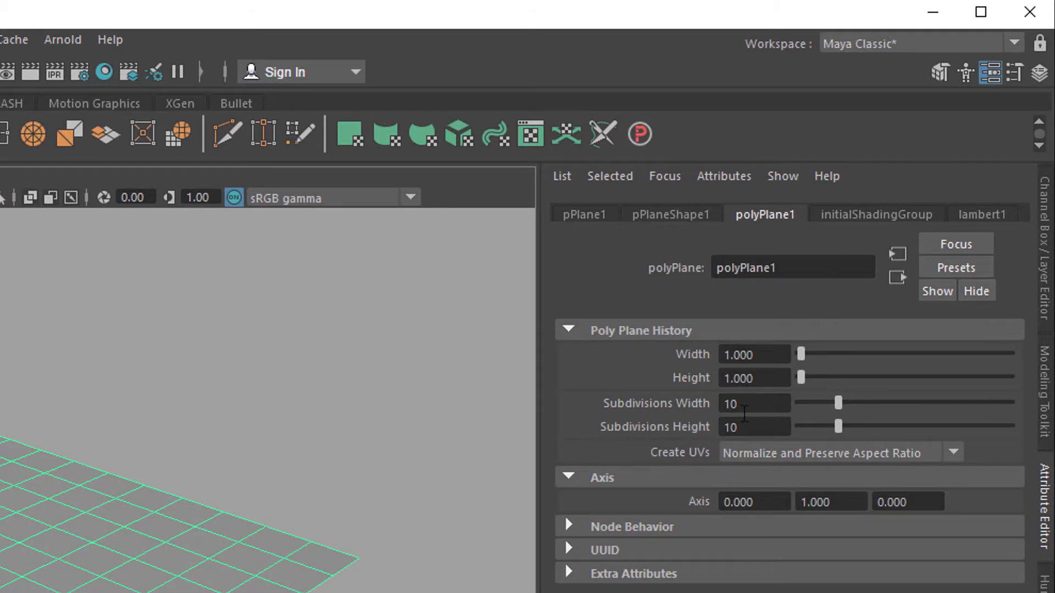
pyautogui.moveTo(871, 229)
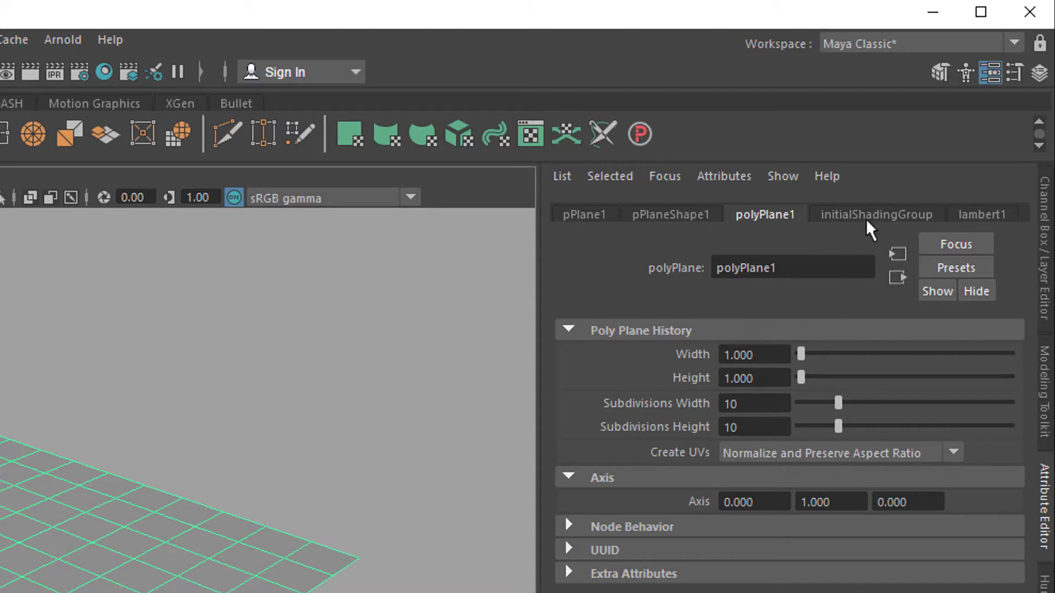
pyautogui.moveTo(984, 219)
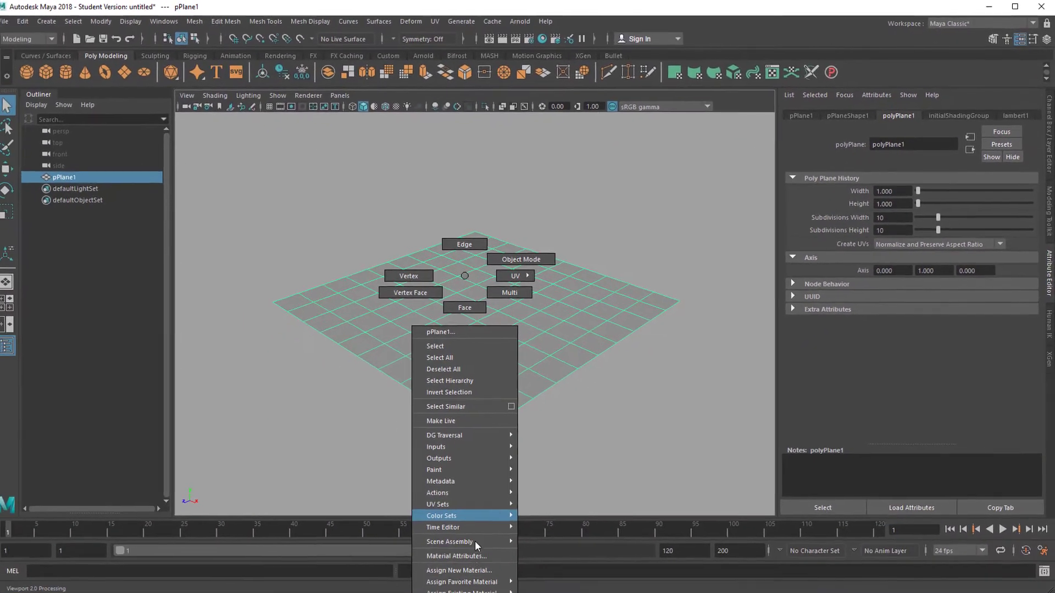
# Assign a new Lambert material to the plane and set its colour to red.
pyautogui.click(459, 570)
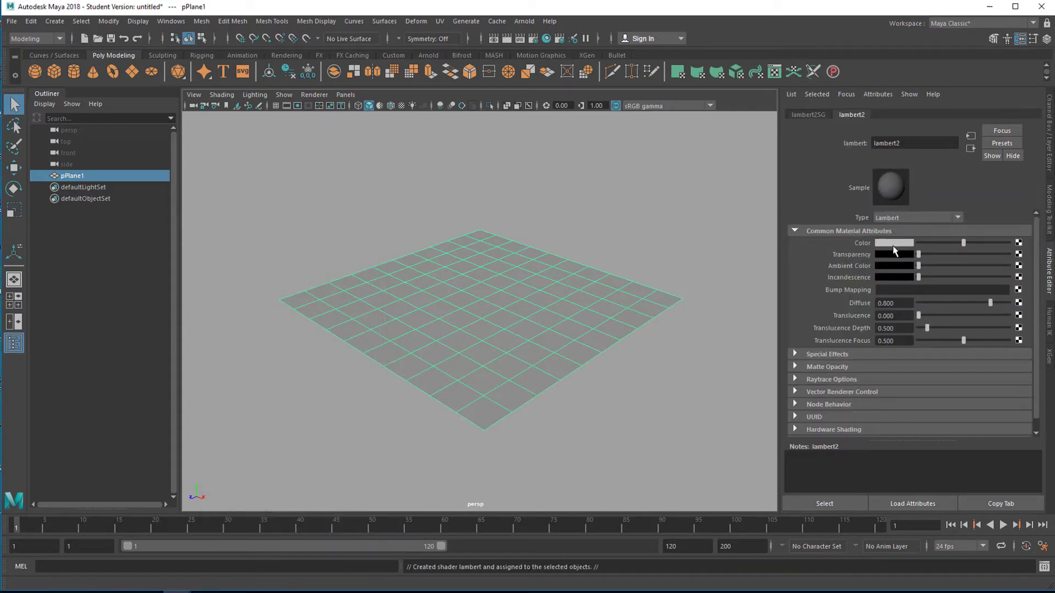
pyautogui.click(893, 243)
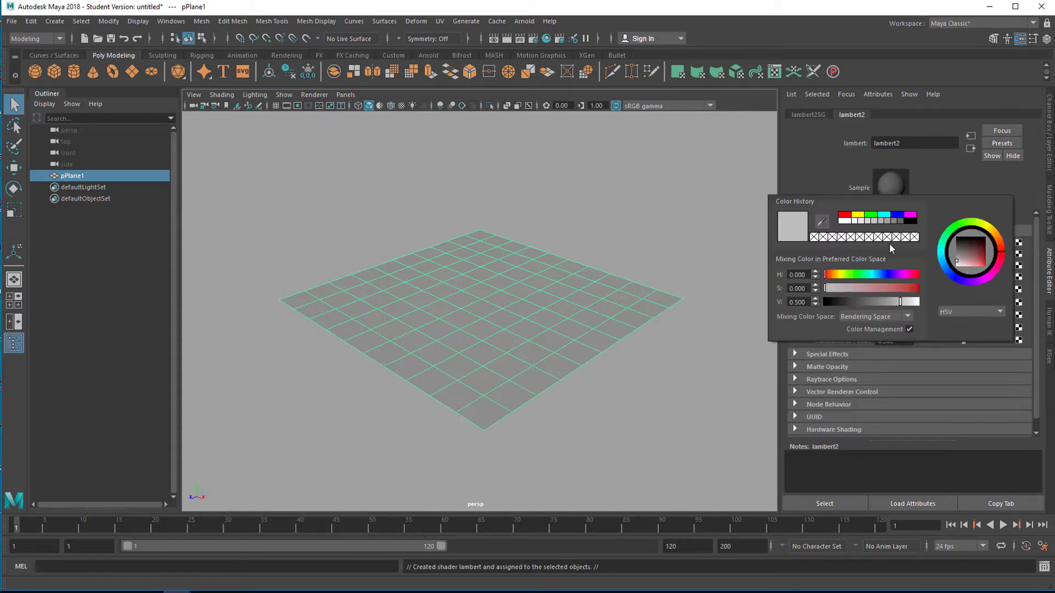
pyautogui.click(980, 265)
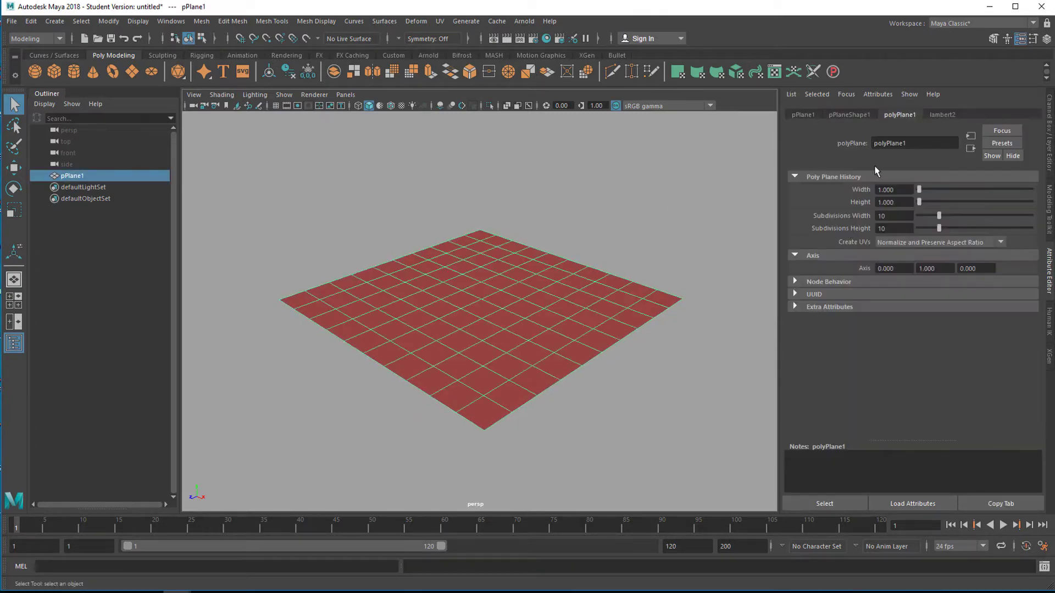
pyautogui.click(802, 114)
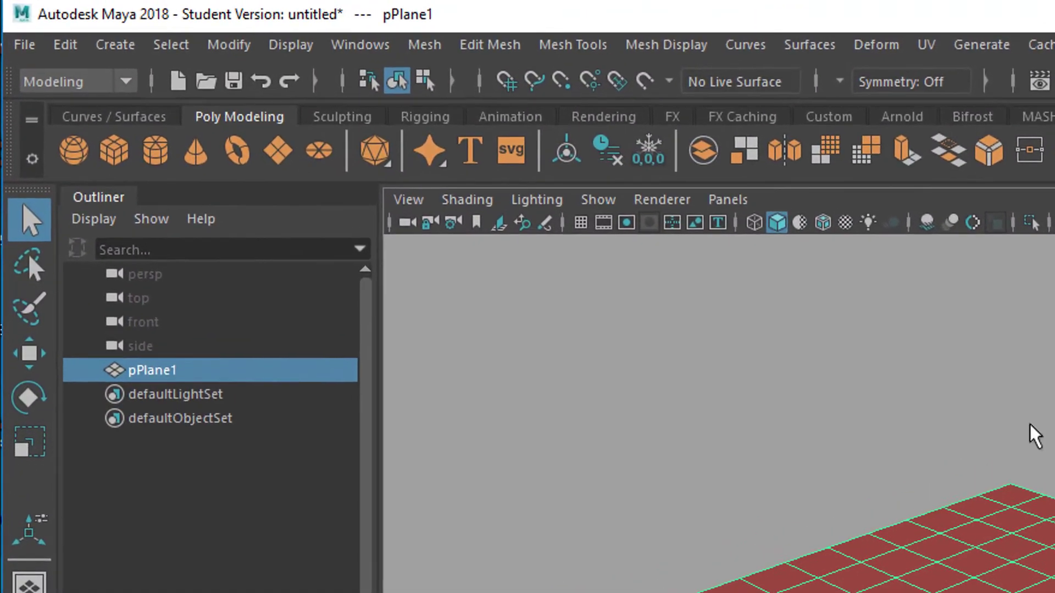
# Delete the red plane's history with Edit > Delete by Type > History.
pyautogui.click(65, 45)
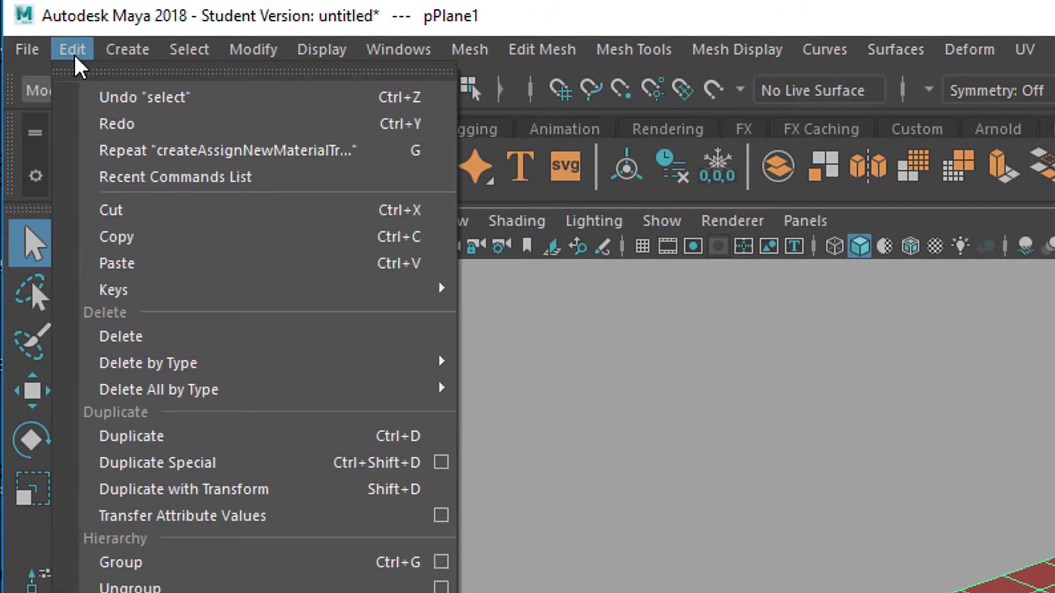
pyautogui.moveTo(148, 362)
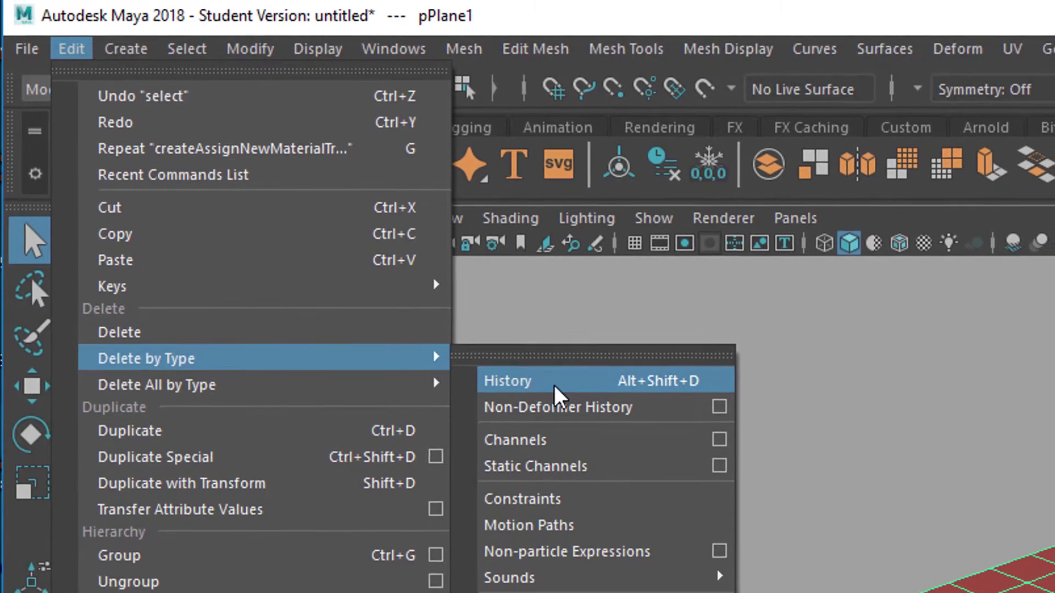
pyautogui.click(506, 381)
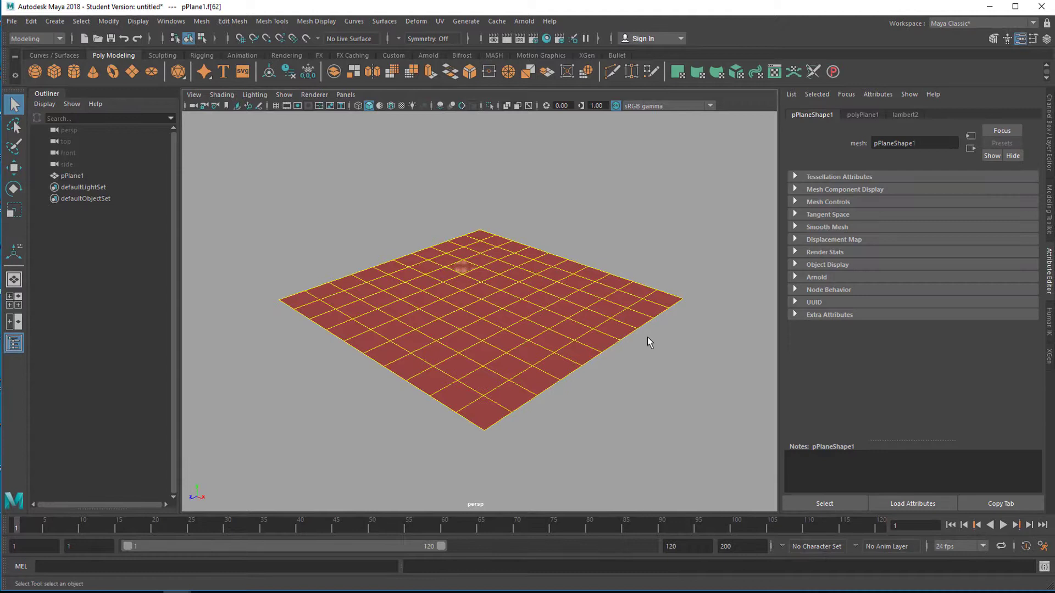
pyautogui.moveTo(637, 199)
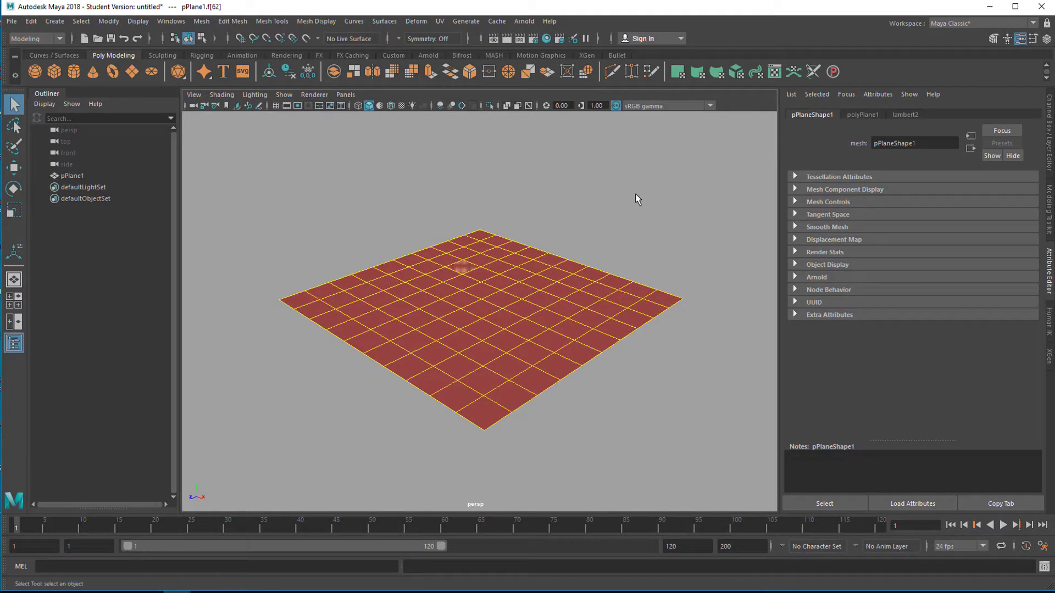
pyautogui.moveTo(430, 72)
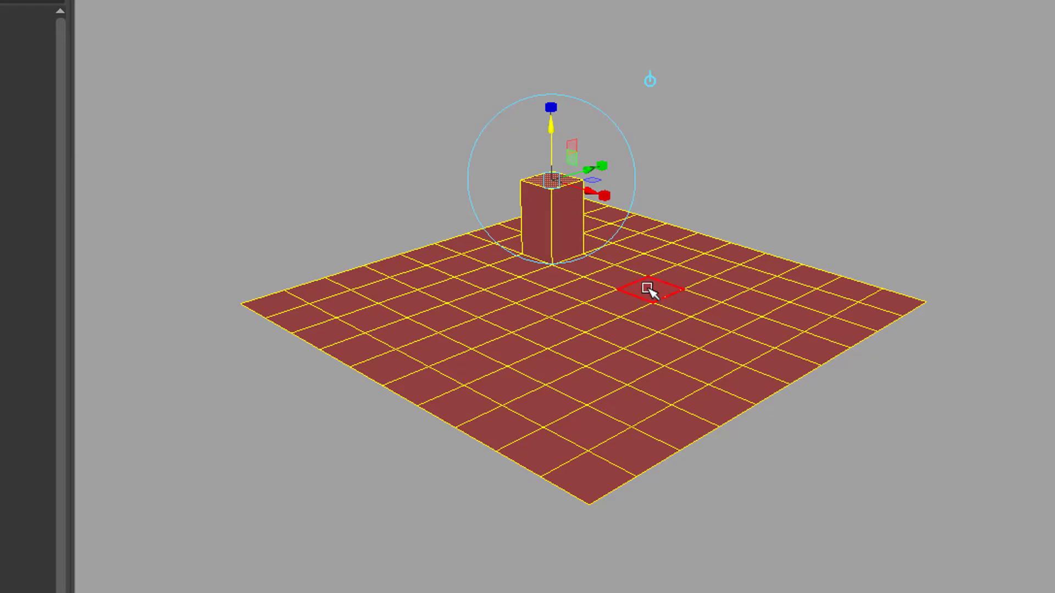
# Return the plane with its extruded face column to Object Mode via the marking menu.
pyautogui.rightClick(648, 291)
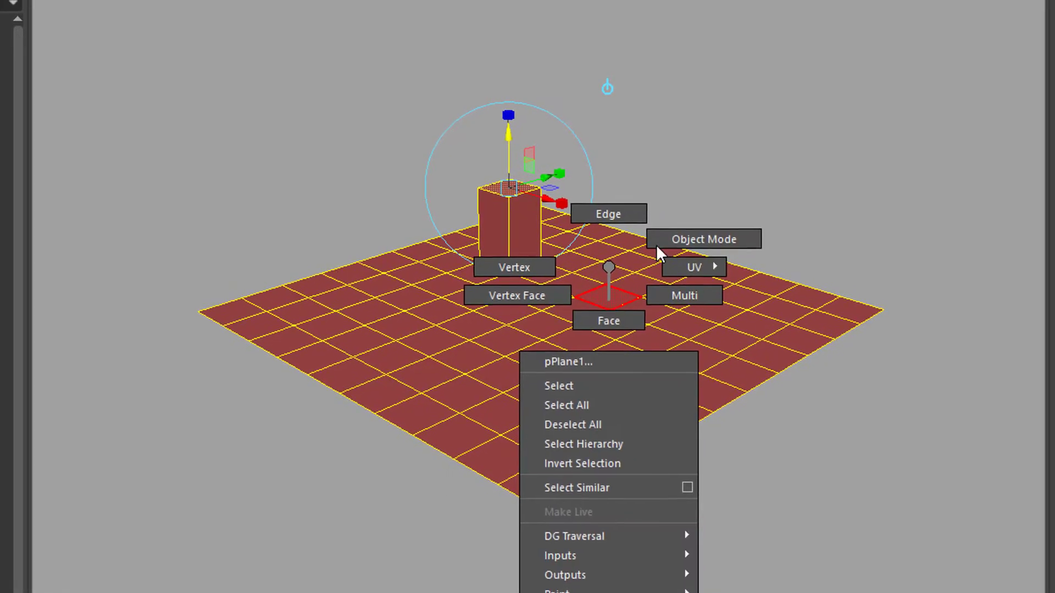
pyautogui.click(703, 239)
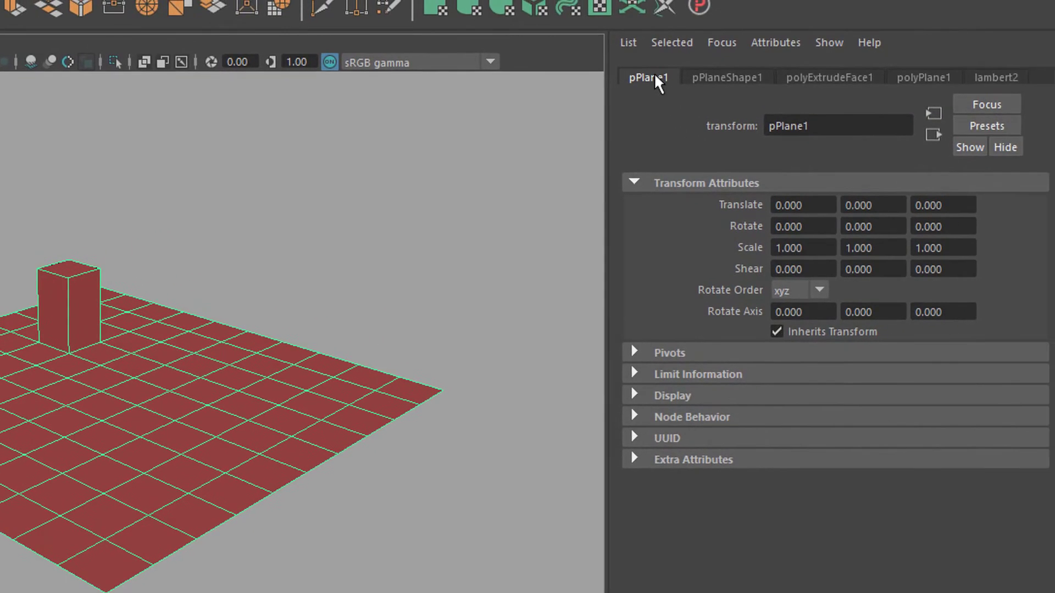
# Open the polyExtrudeFace1 settings in the Attribute Editor to set divisions to 3.
pyautogui.click(726, 77)
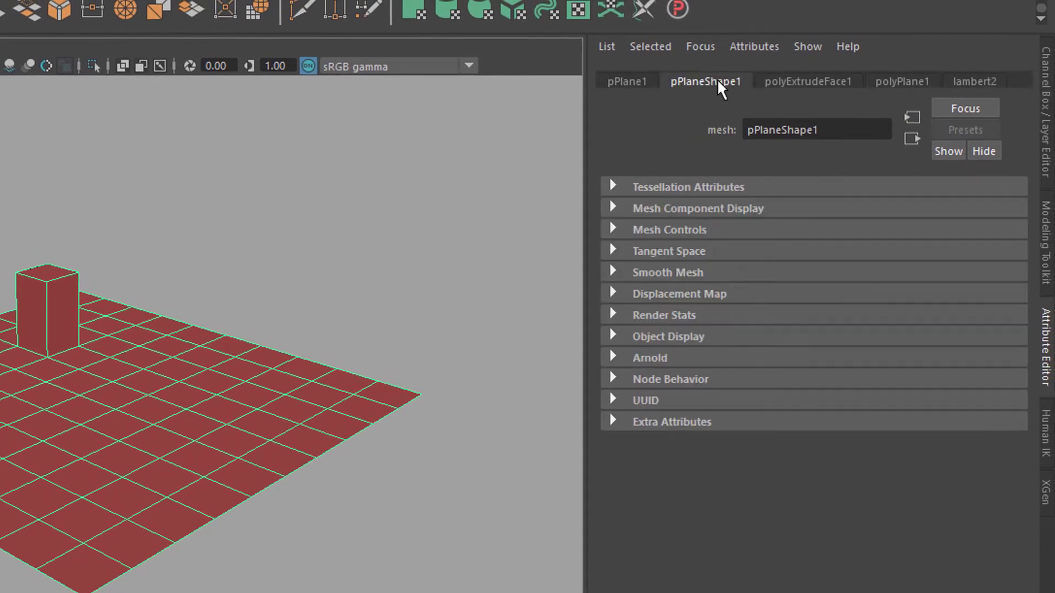
pyautogui.moveTo(777, 100)
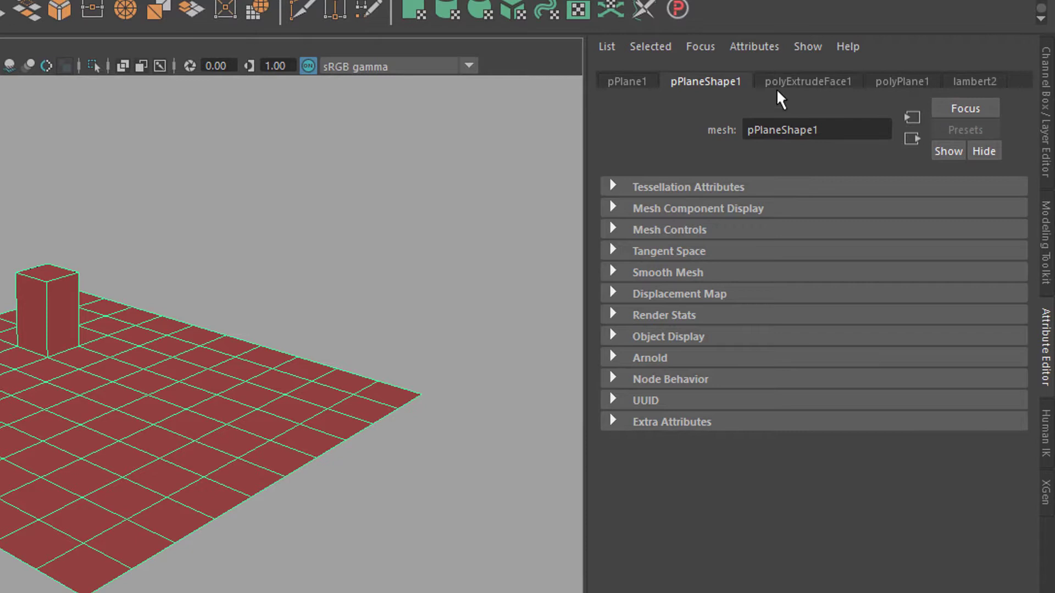
pyautogui.moveTo(833, 90)
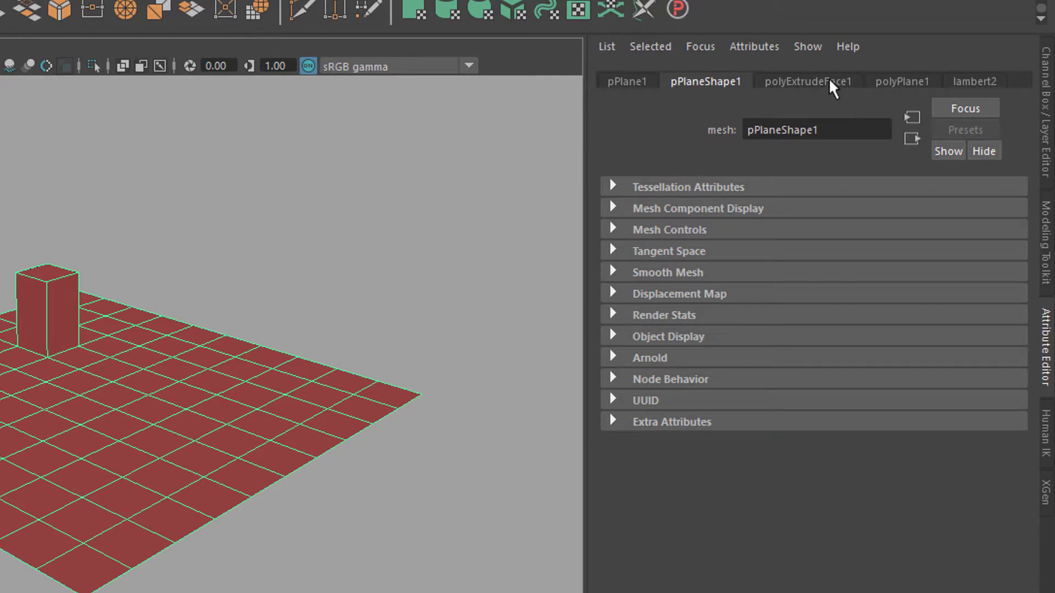
pyautogui.click(809, 81)
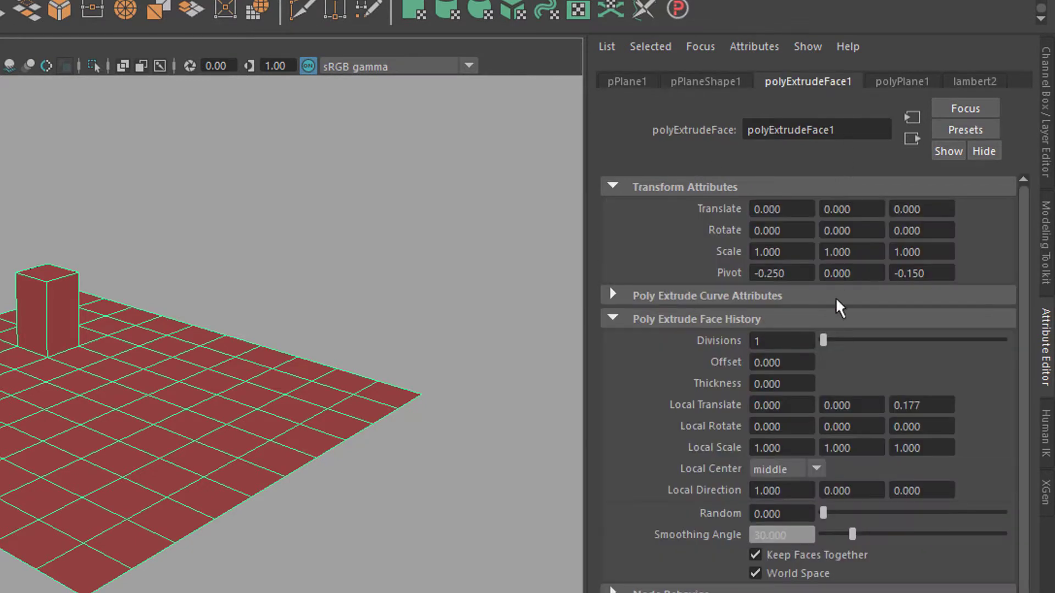
pyautogui.moveTo(827, 339)
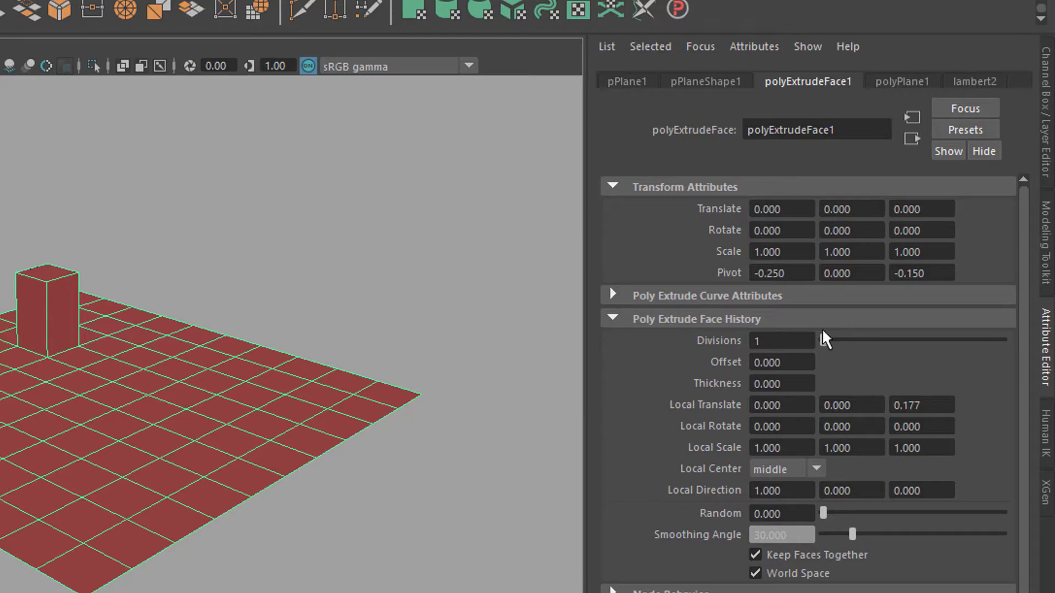
pyautogui.moveTo(806, 357)
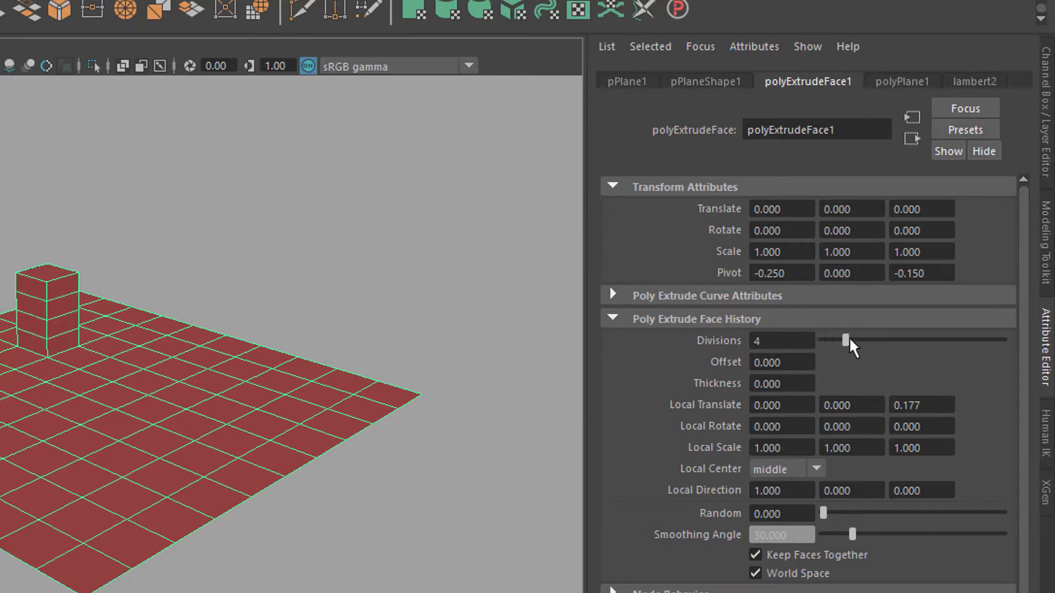
pyautogui.moveTo(845, 363)
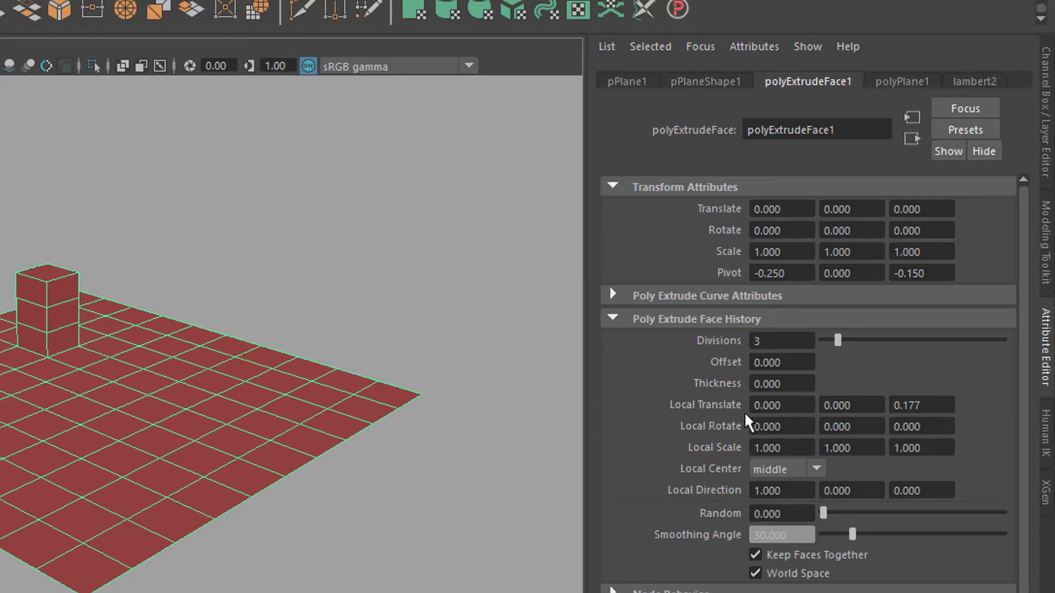
pyautogui.moveTo(832, 515)
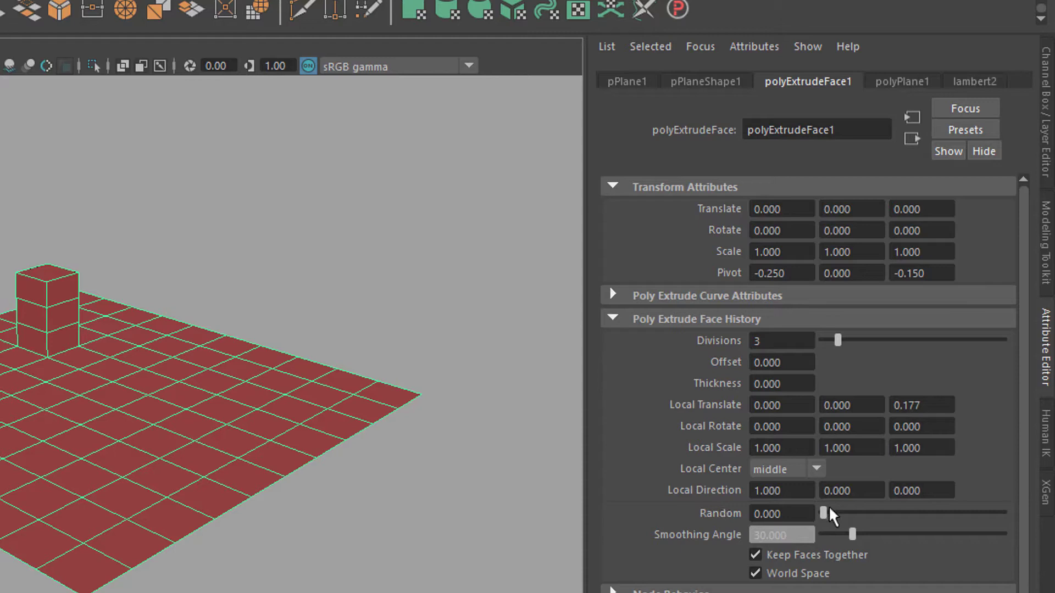
pyautogui.moveTo(873, 570)
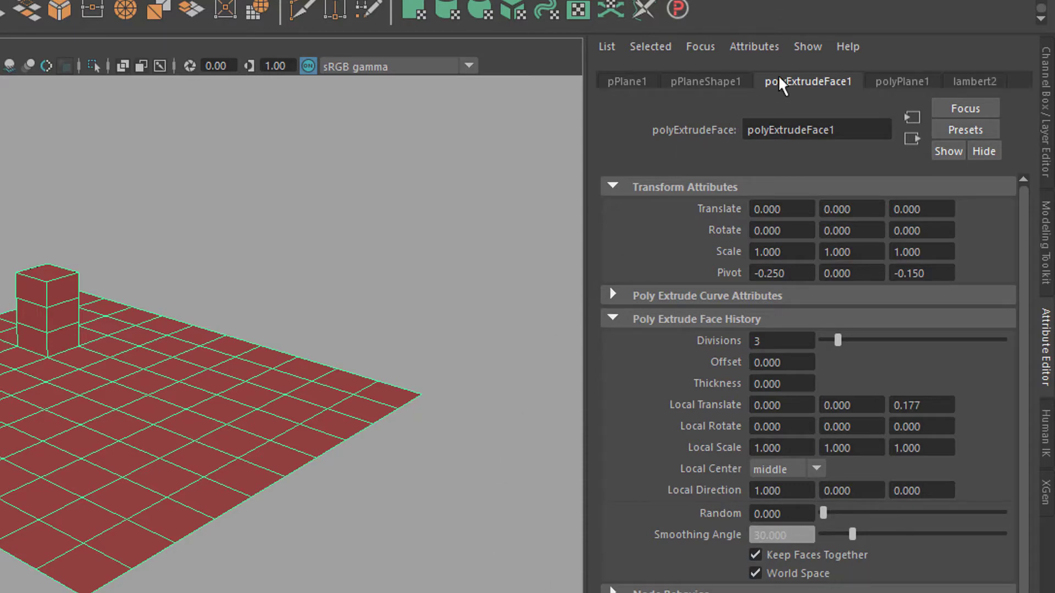
pyautogui.moveTo(808, 90)
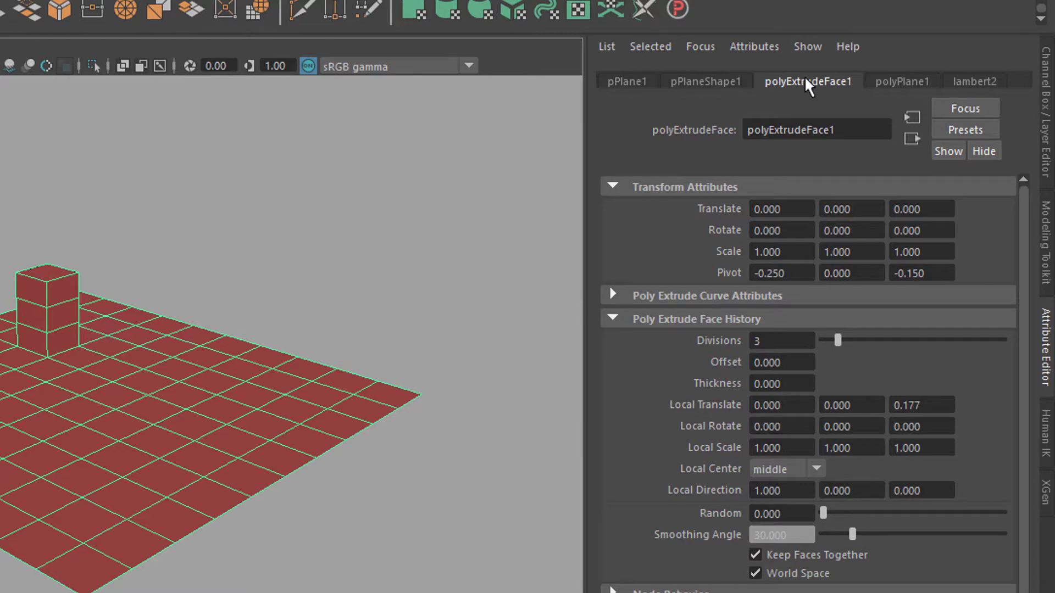
pyautogui.moveTo(201, 468)
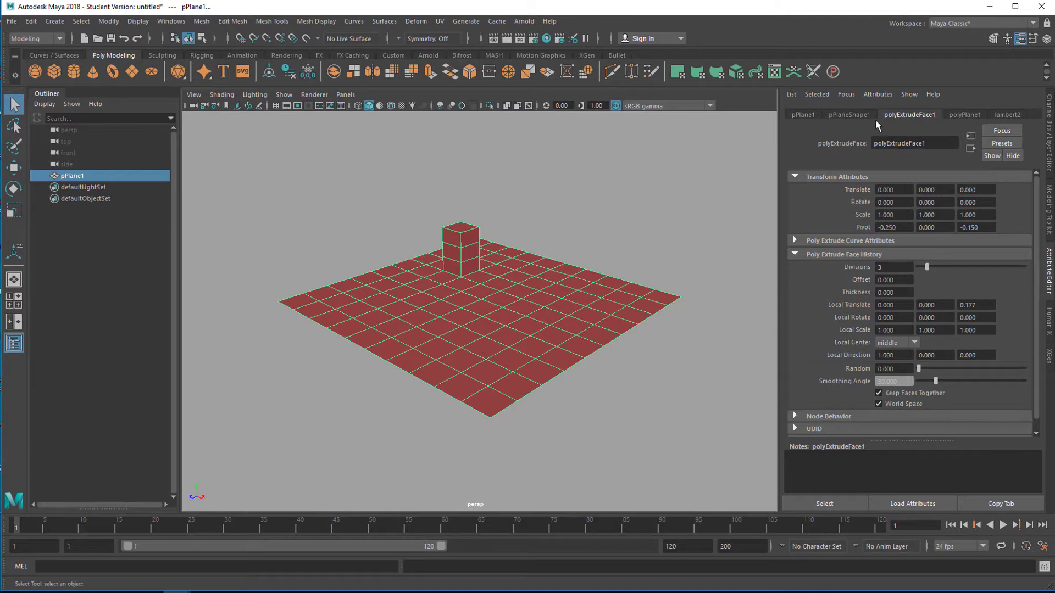
# Create an empty proSet1 node from the ProSet shelf button.
pyautogui.click(833, 72)
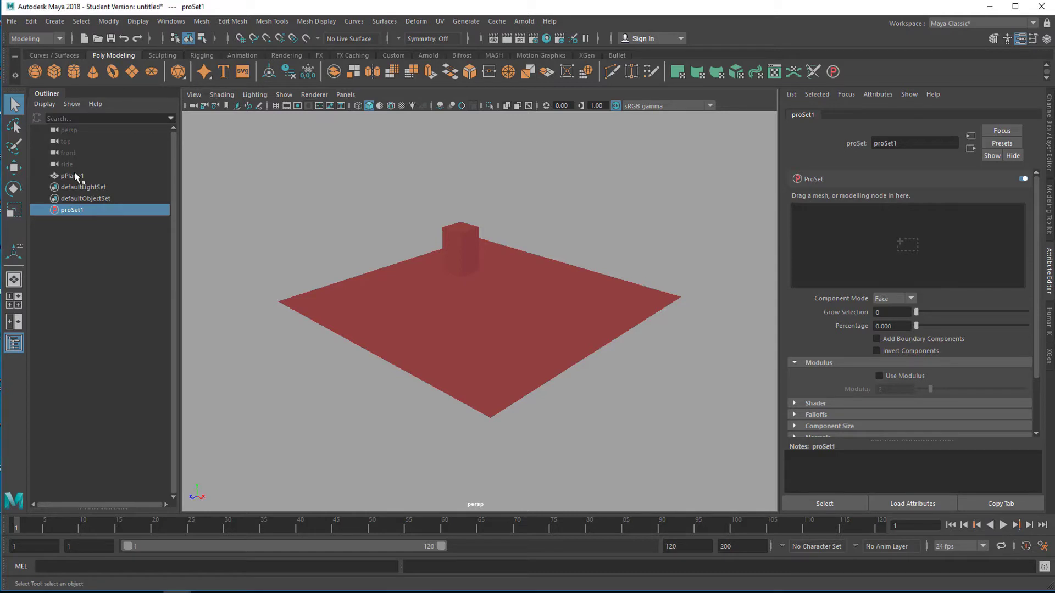
pyautogui.moveTo(890, 258)
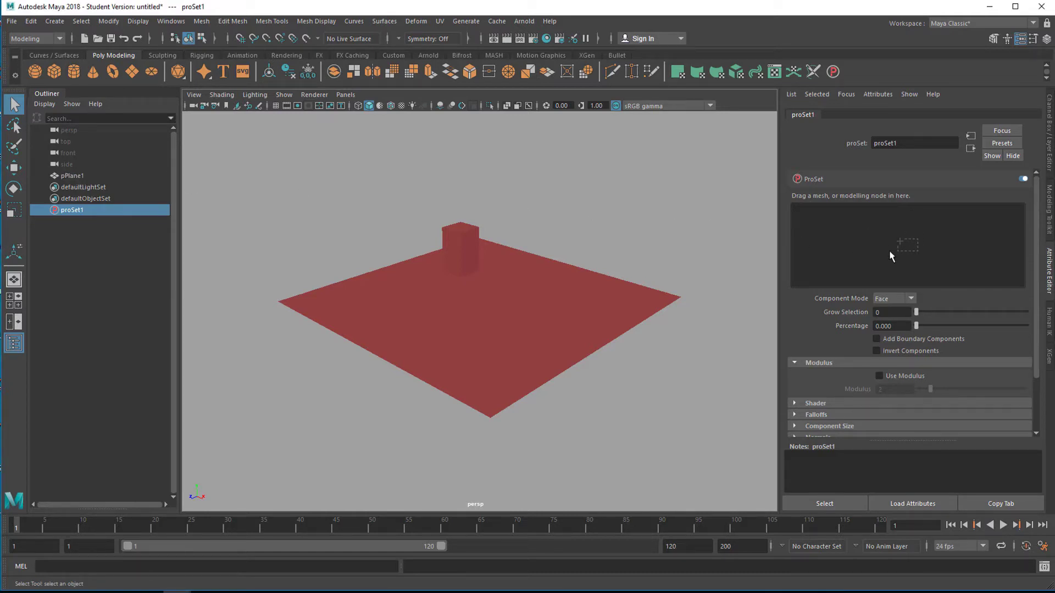
pyautogui.moveTo(537, 351)
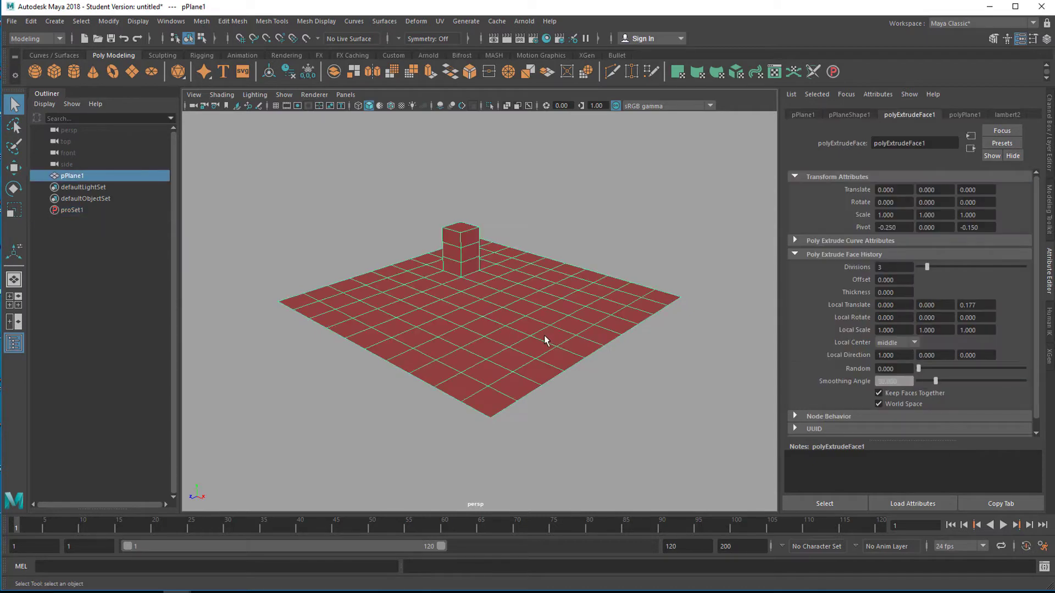
pyautogui.moveTo(528, 321)
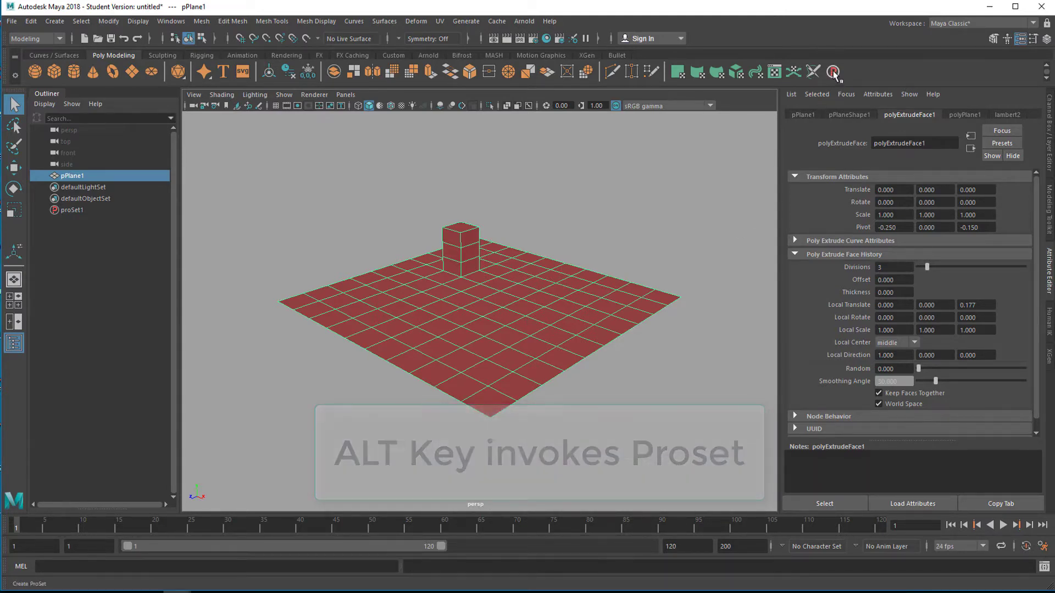
# Create proSet2 from pPlane1 with polyExtrudeFace1 as its history node.
pyautogui.click(833, 71)
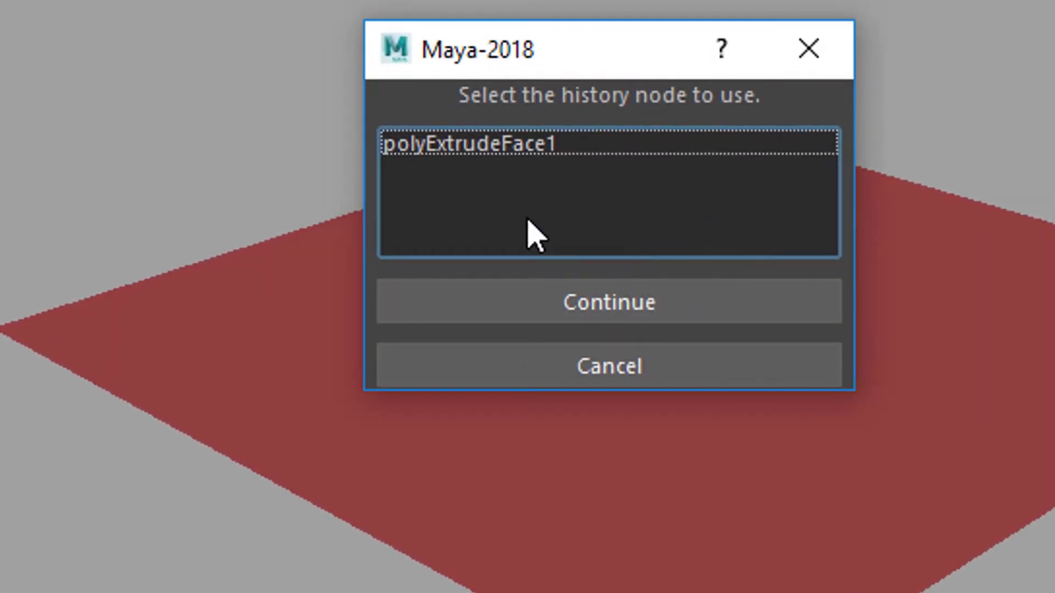
pyautogui.moveTo(599, 121)
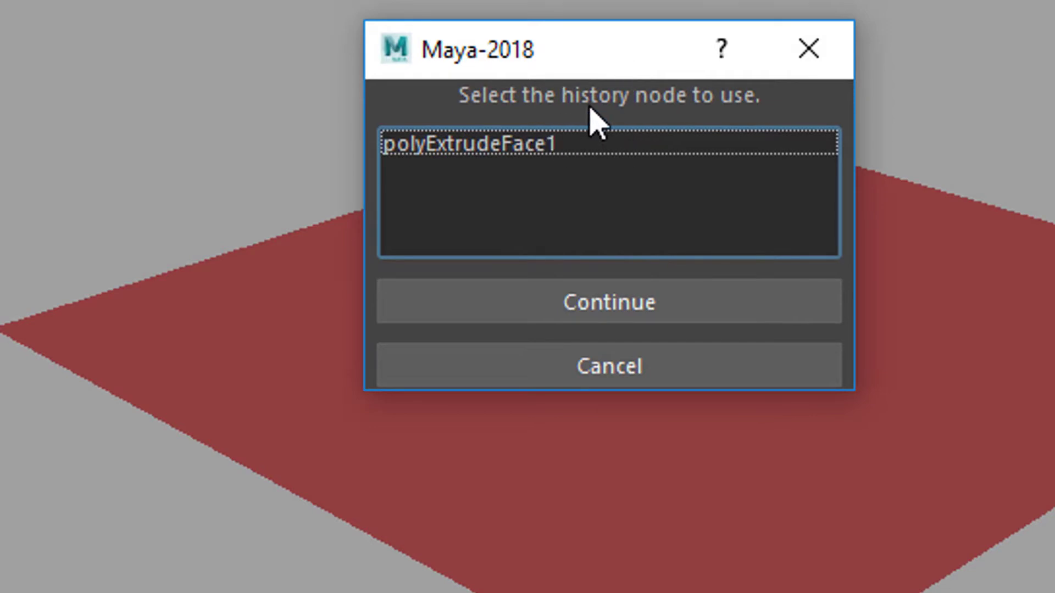
pyautogui.moveTo(528, 171)
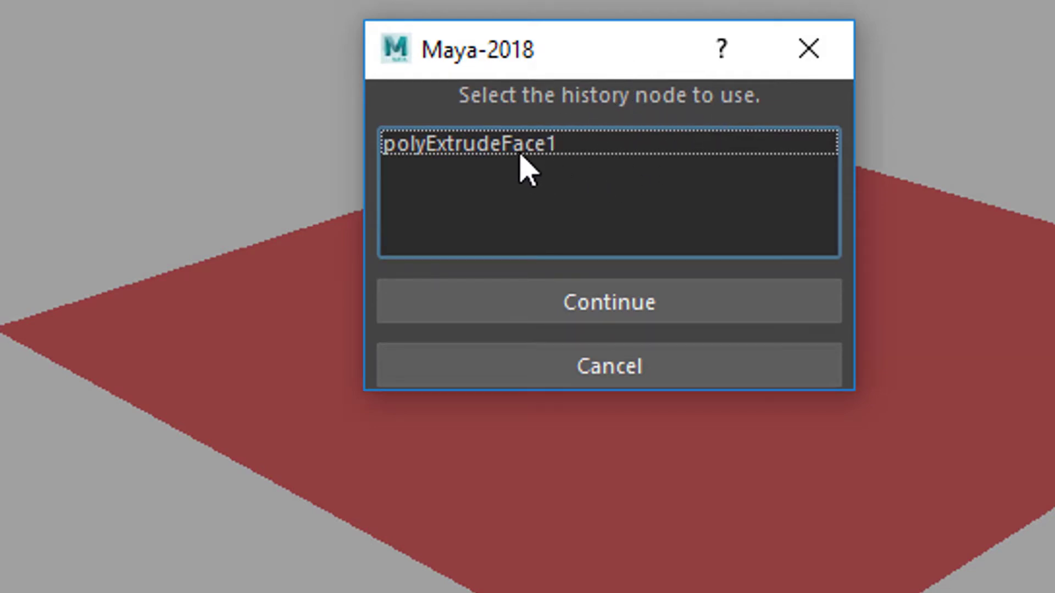
pyautogui.moveTo(561, 162)
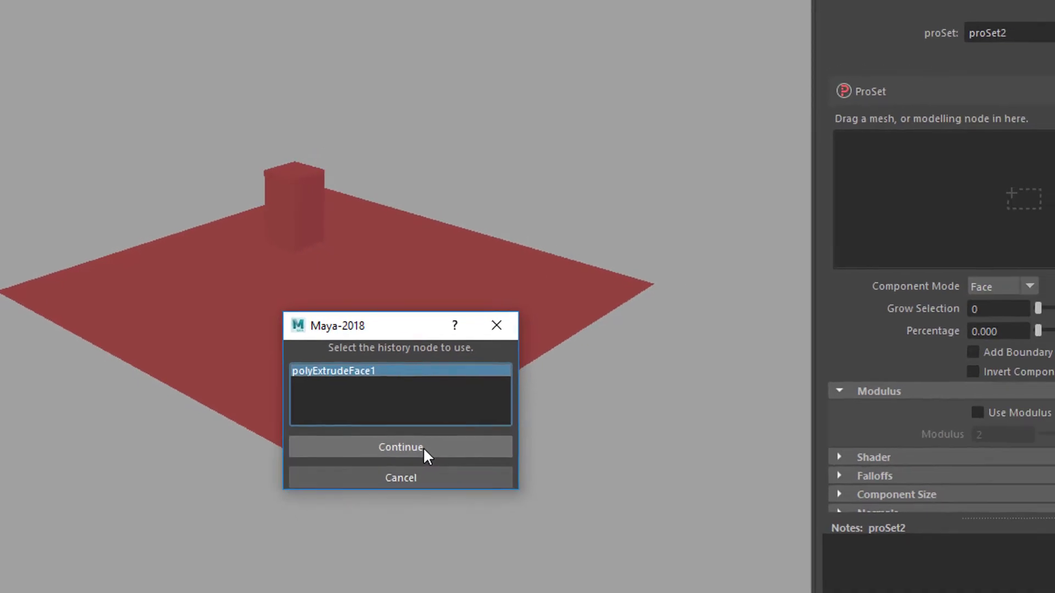
pyautogui.click(400, 447)
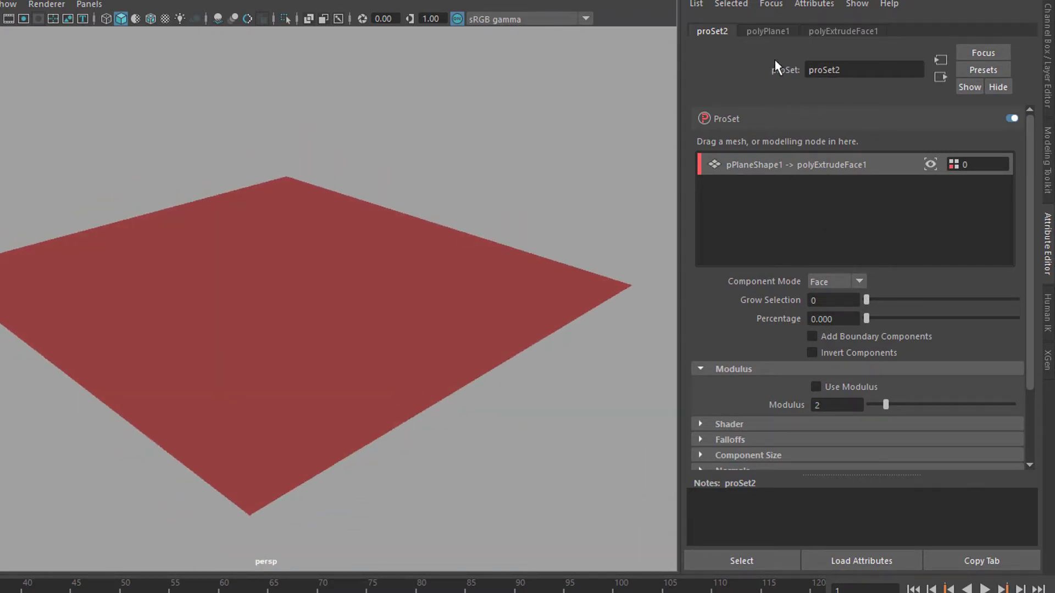
pyautogui.moveTo(641, 241)
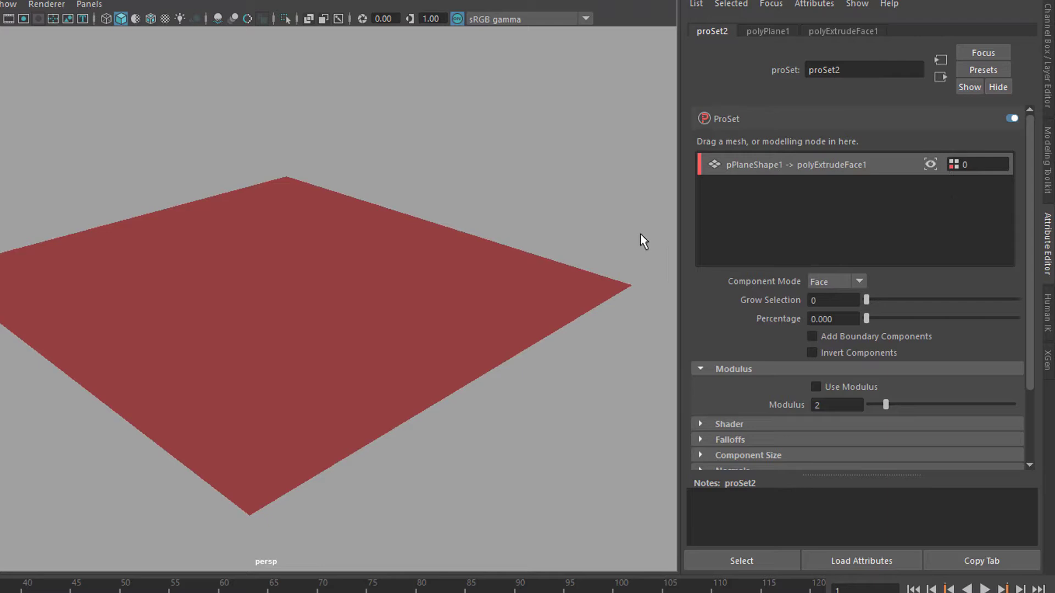
pyautogui.moveTo(800, 171)
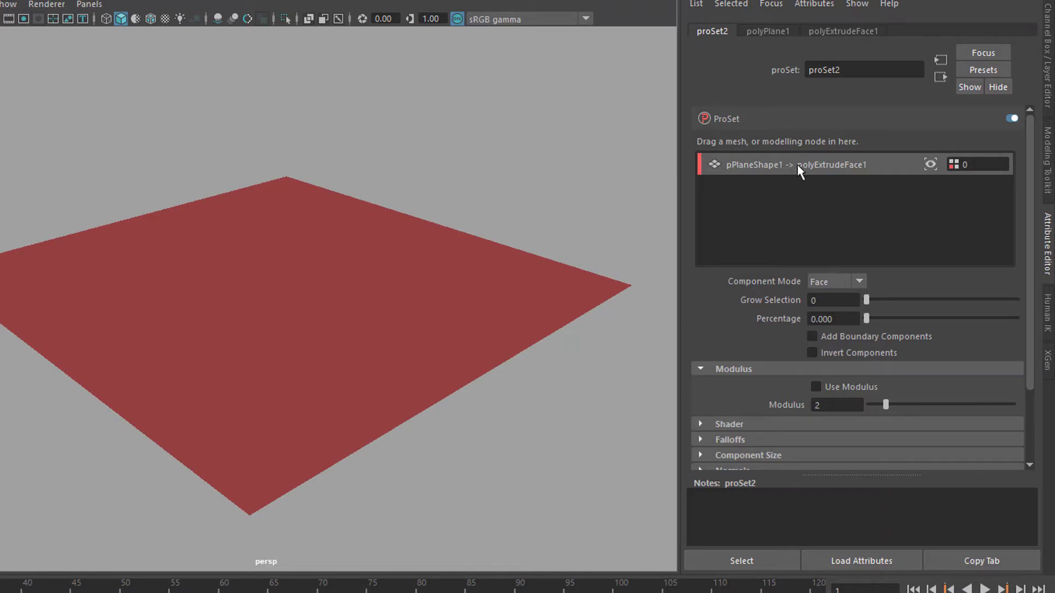
pyautogui.moveTo(807, 178)
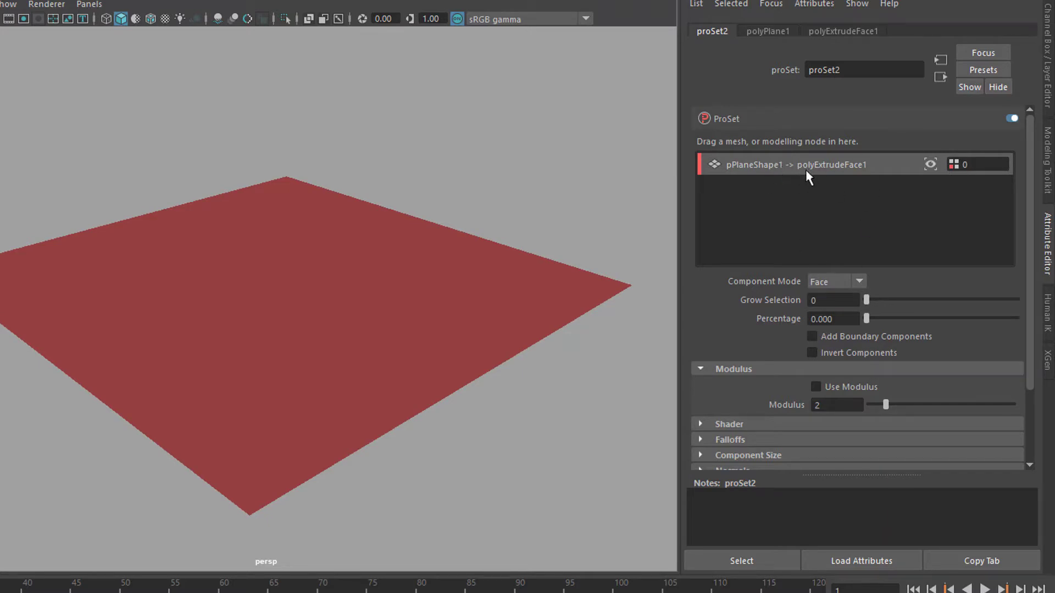
pyautogui.moveTo(503, 133)
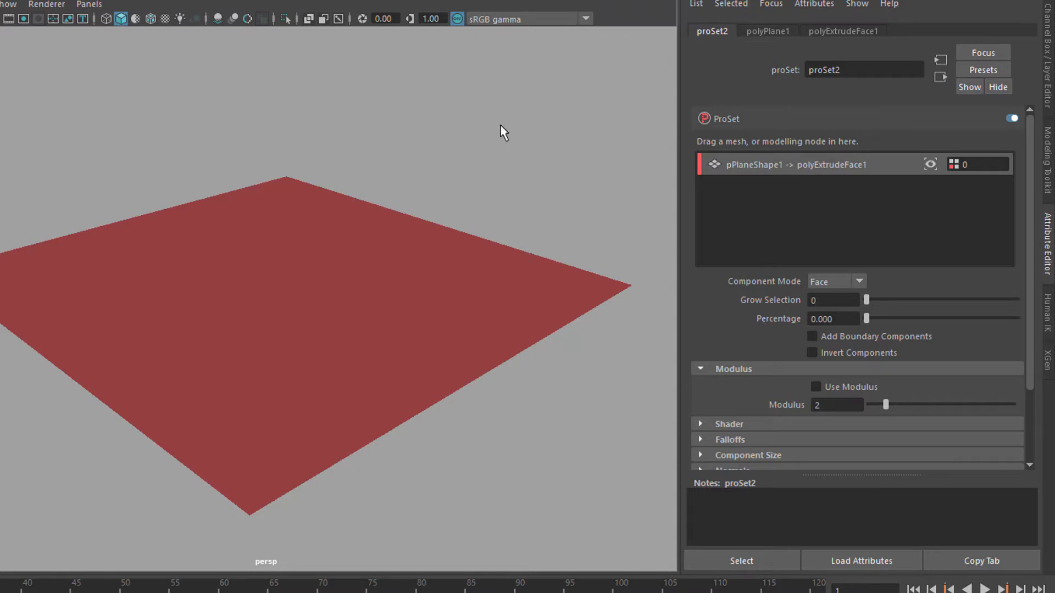
pyautogui.moveTo(894, 244)
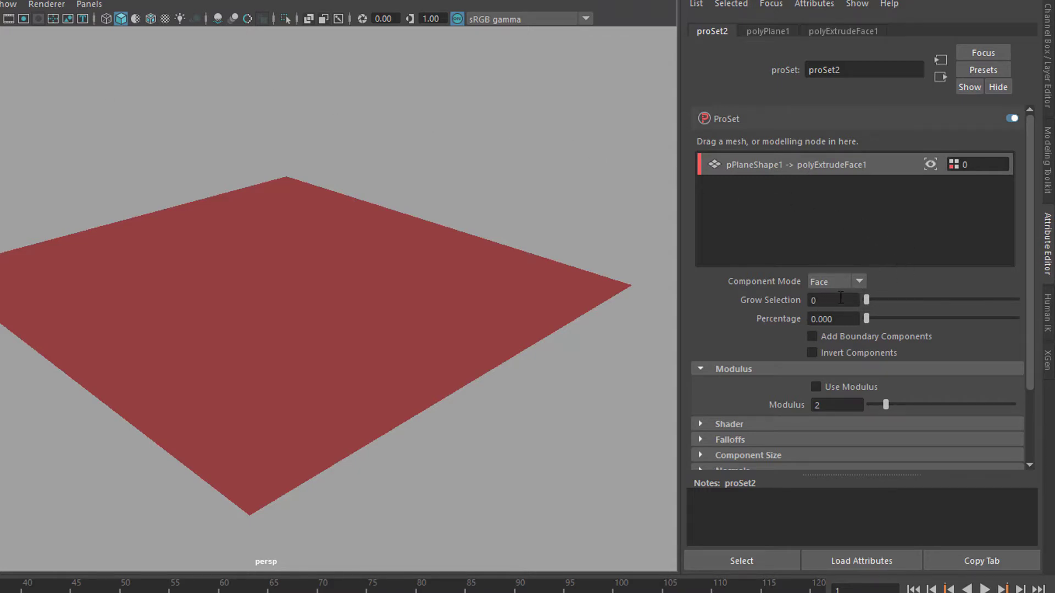
pyautogui.moveTo(864, 290)
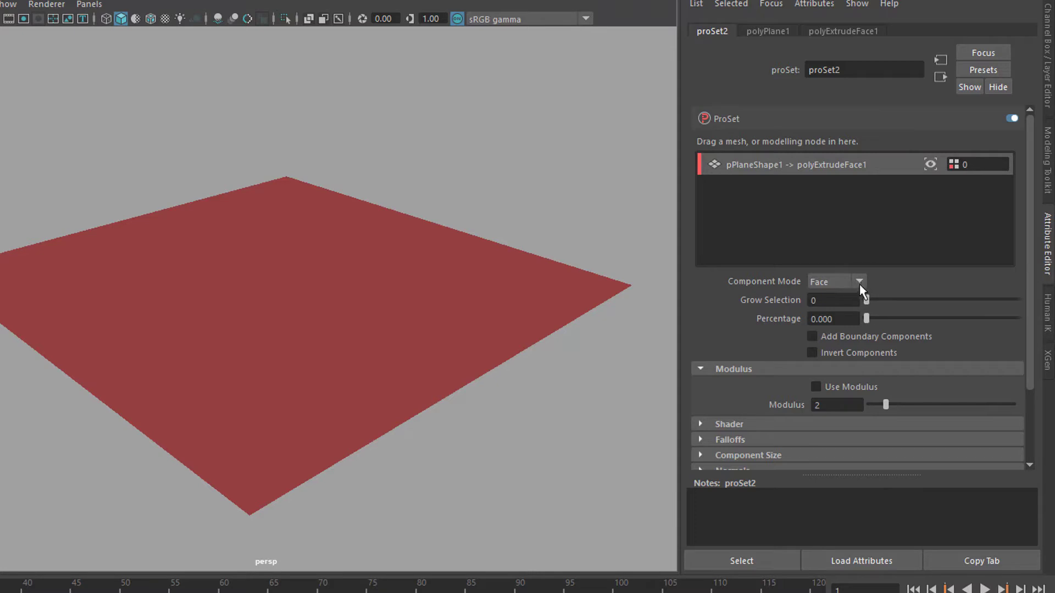
pyautogui.moveTo(860, 316)
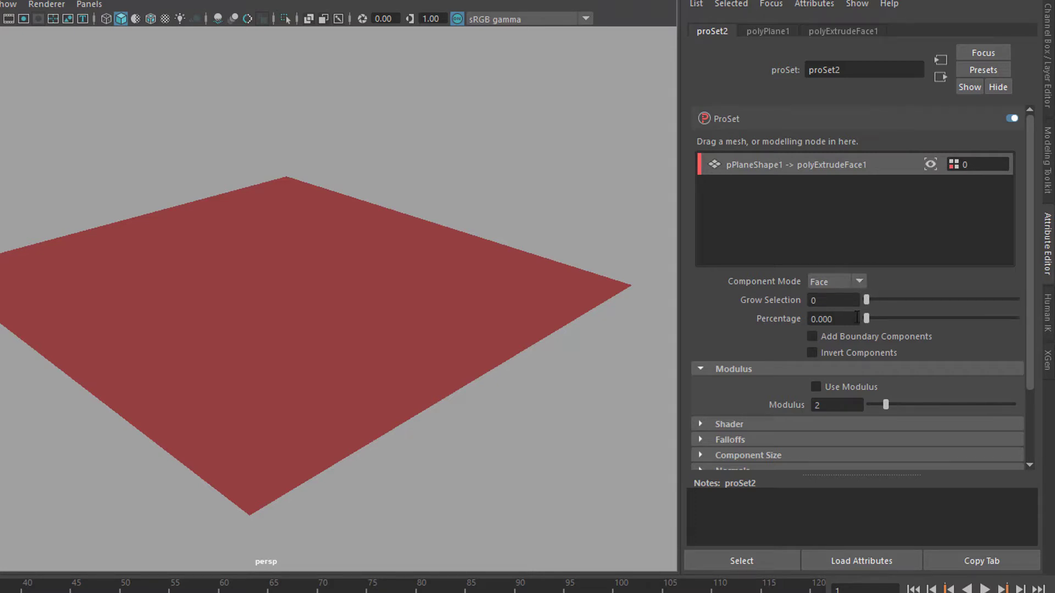
pyautogui.moveTo(764, 309)
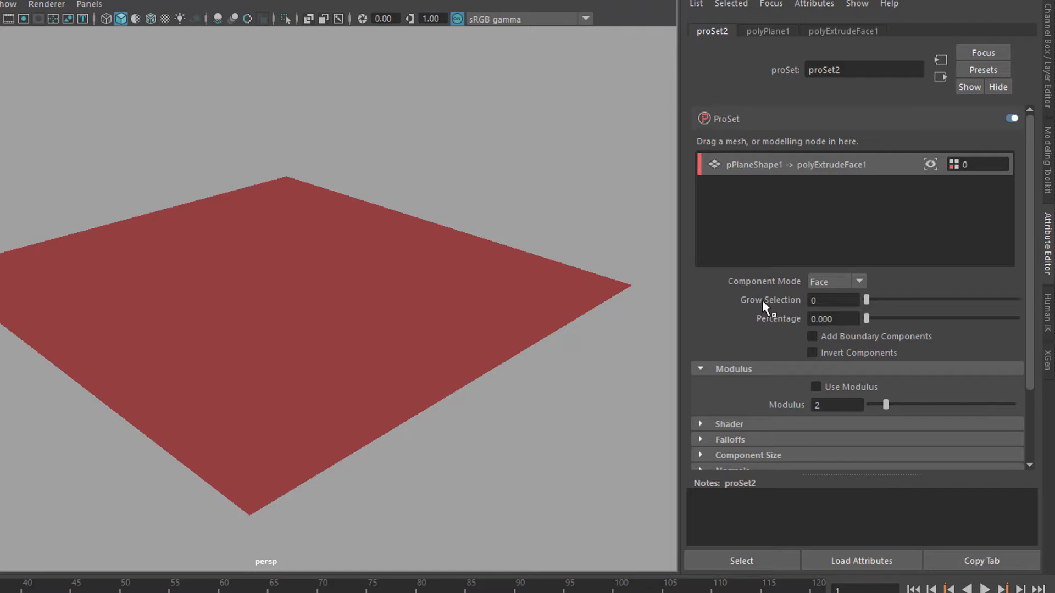
pyautogui.moveTo(798, 332)
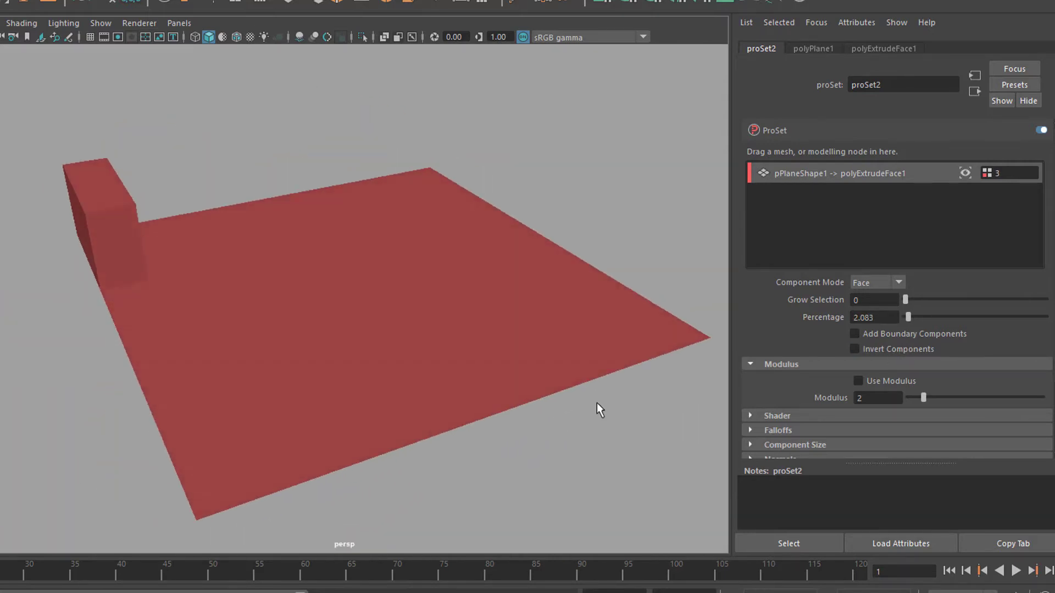
pyautogui.moveTo(551, 418)
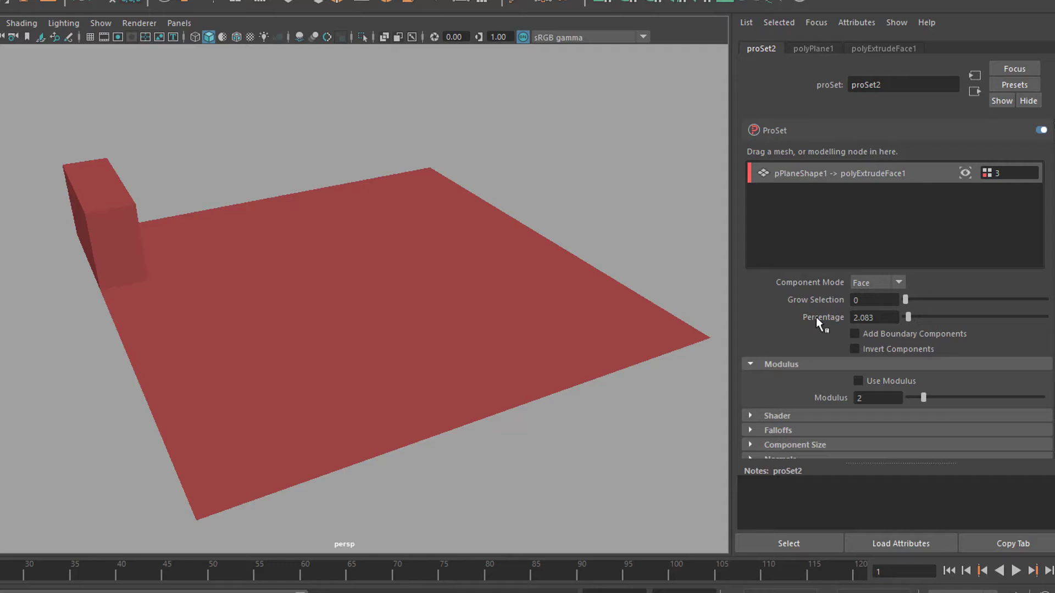
pyautogui.moveTo(360, 263)
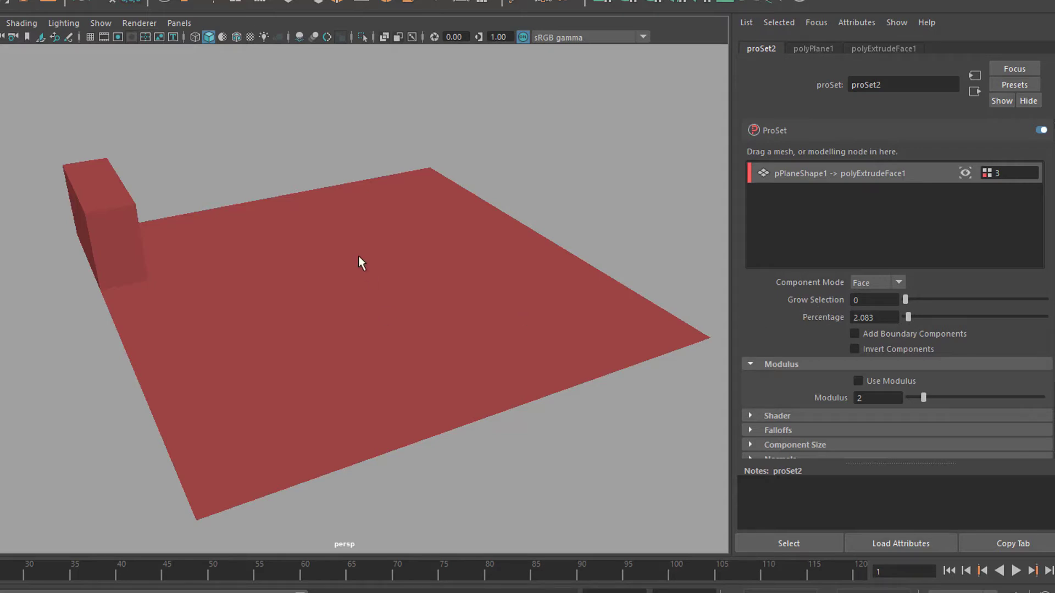
pyautogui.moveTo(571, 276)
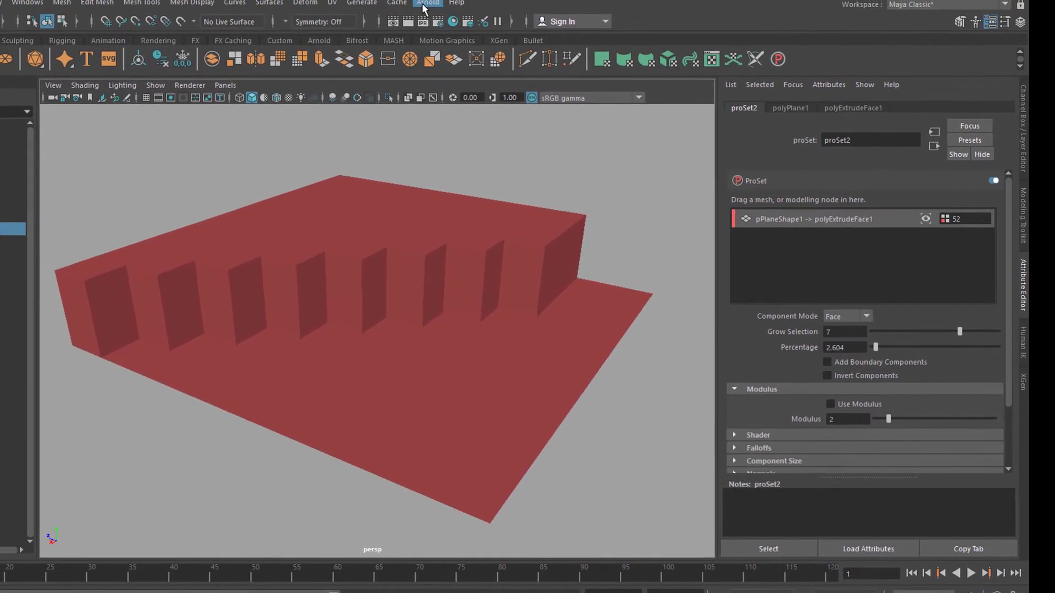
# Add an Arnold skydome light, render in Arnold RenderView, then close the render window.
pyautogui.click(427, 4)
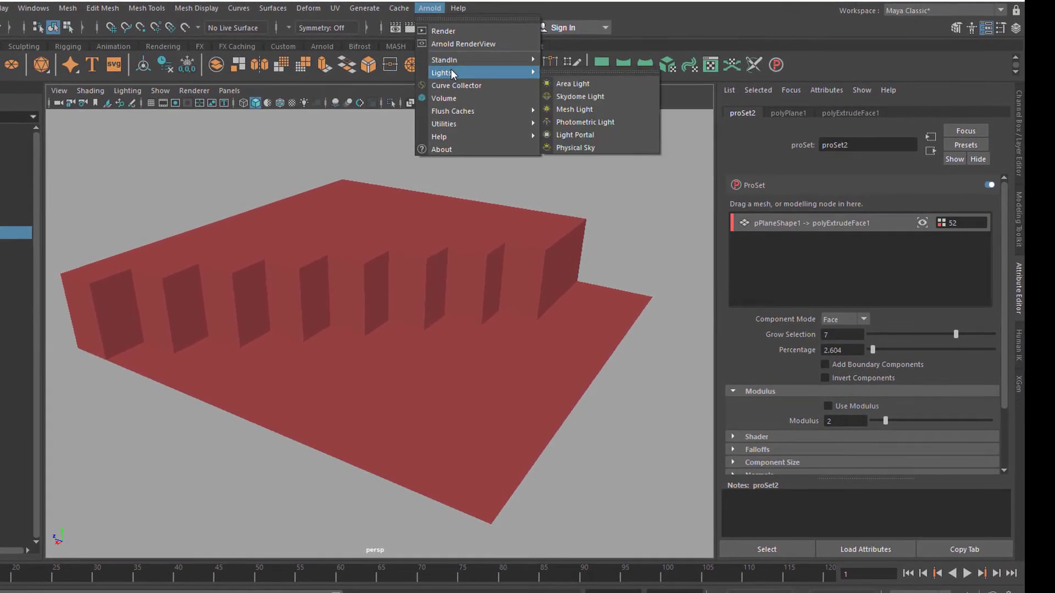
pyautogui.click(581, 96)
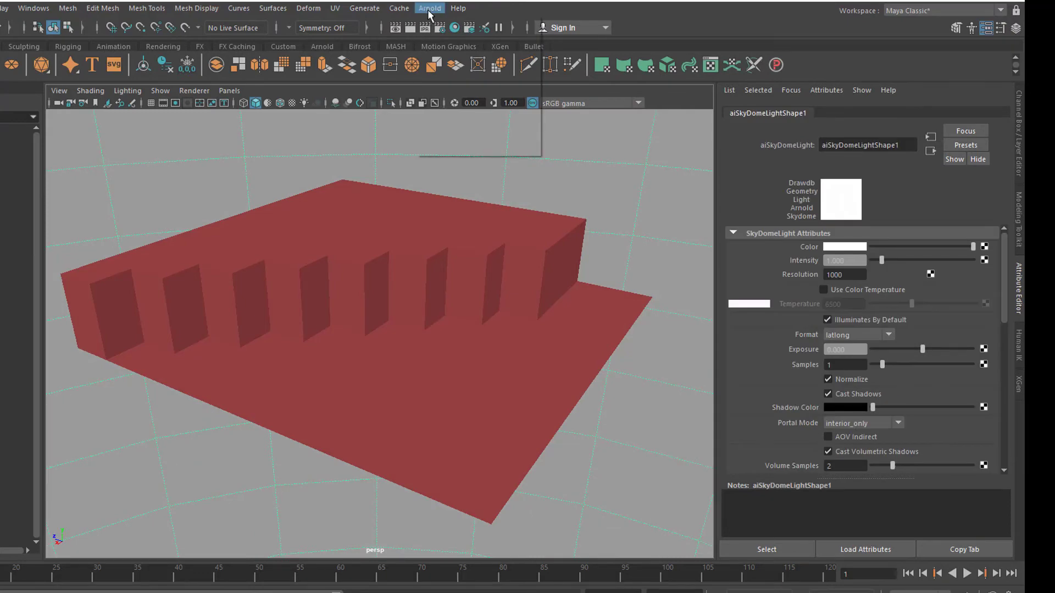
pyautogui.click(429, 8)
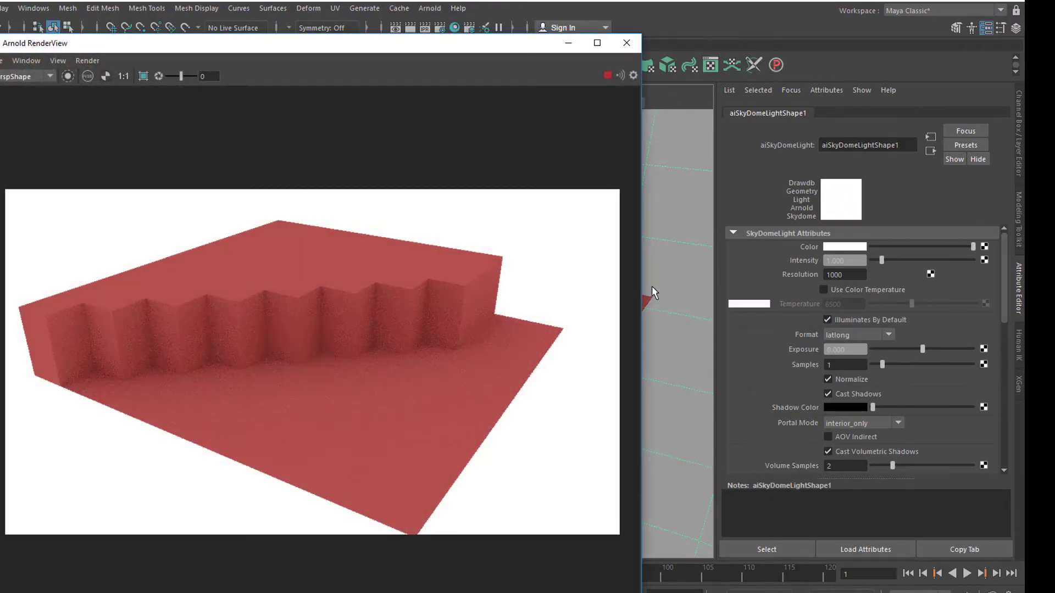
pyautogui.moveTo(659, 294)
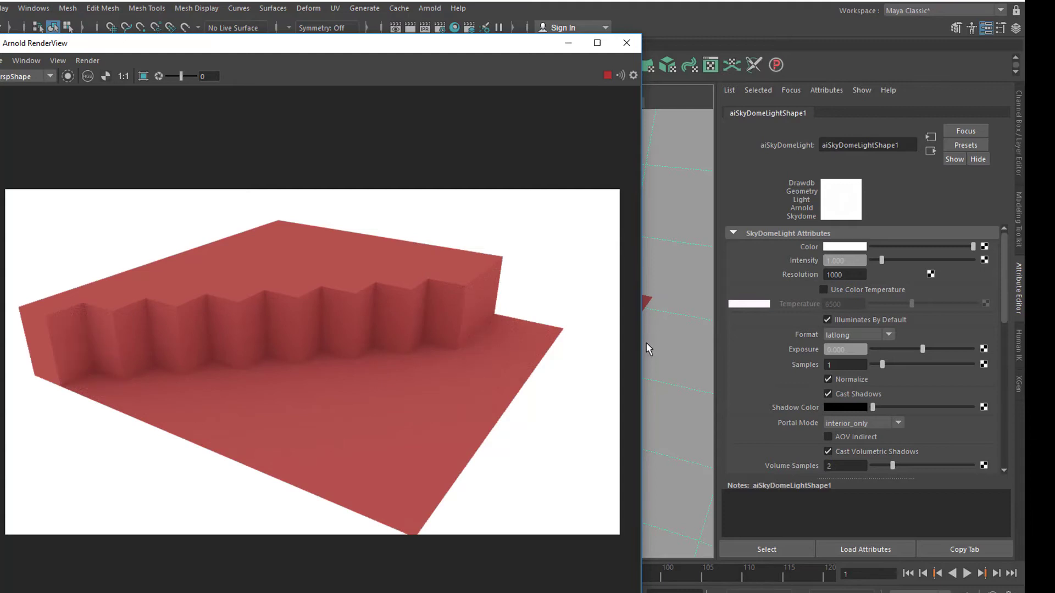
pyautogui.moveTo(650, 357)
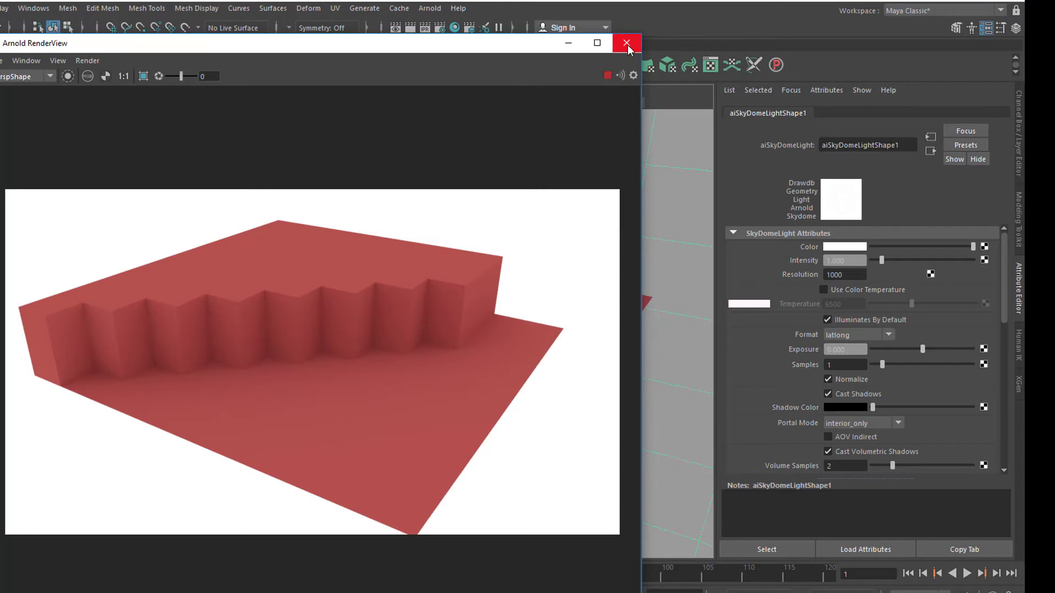
pyautogui.click(627, 43)
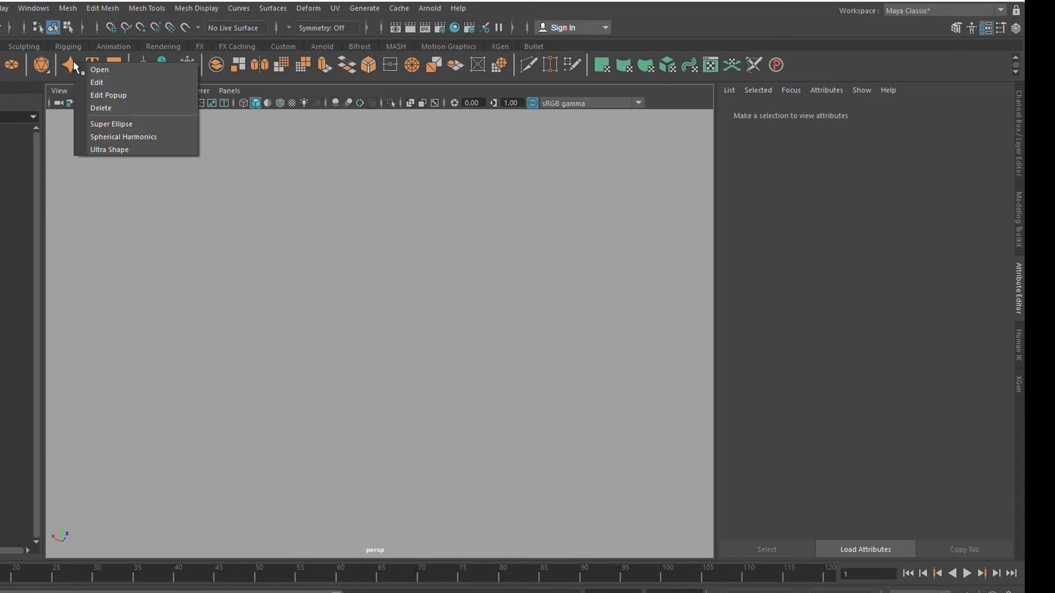
pyautogui.moveTo(111, 123)
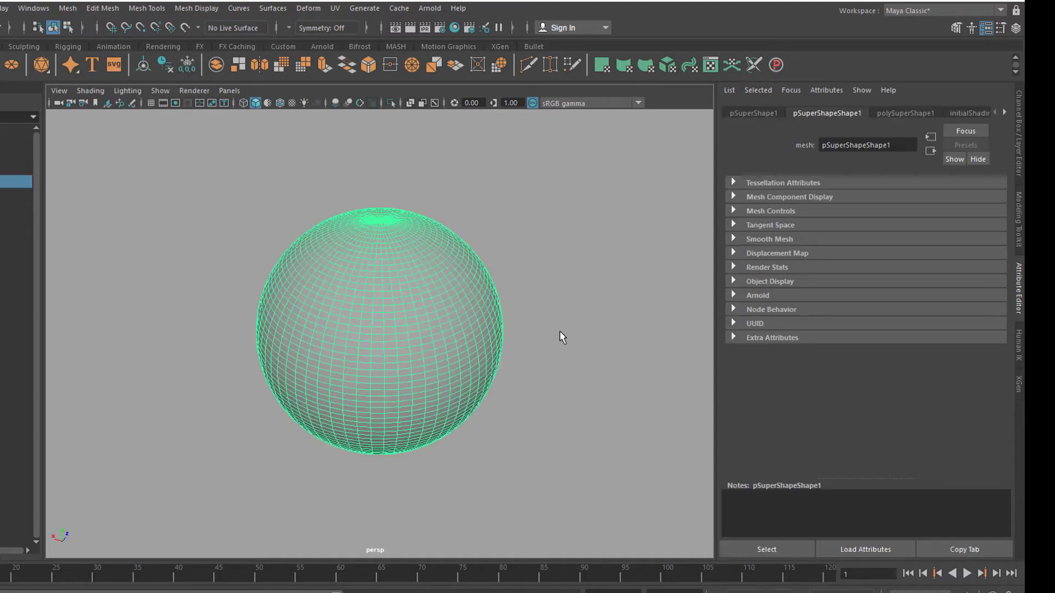
# Give the super shape a new material and randomize its polySuperShape1 settings four times.
pyautogui.rightClick(405, 291)
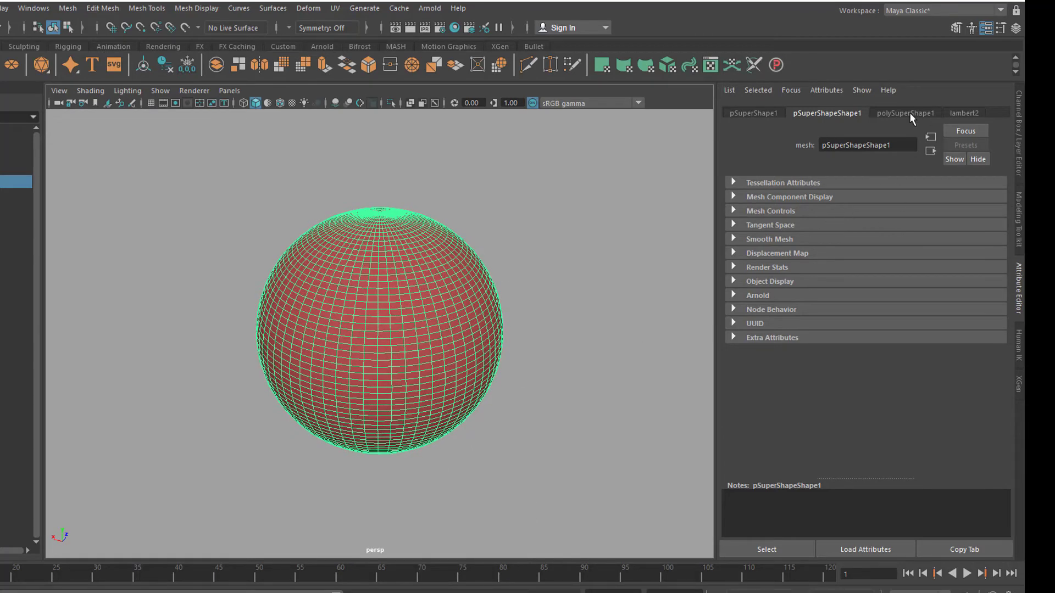
pyautogui.click(905, 112)
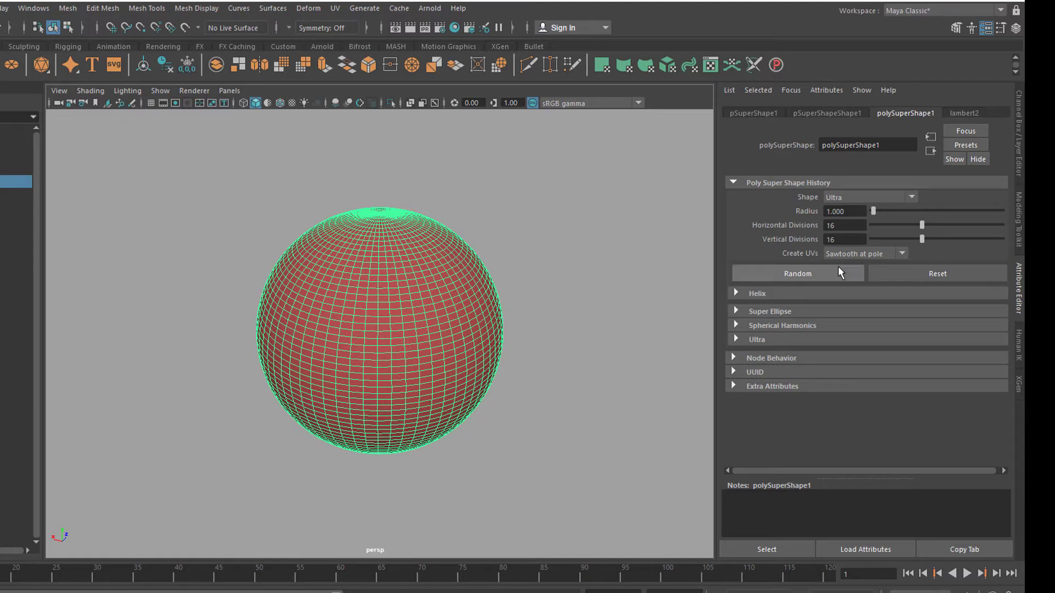
pyautogui.moveTo(423, 385)
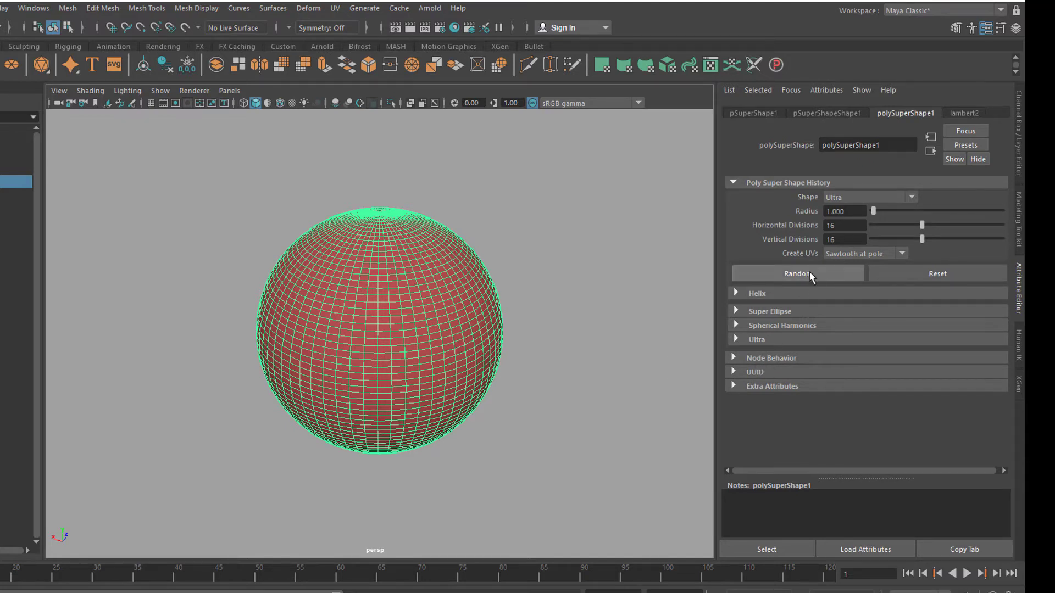
pyautogui.click(797, 273)
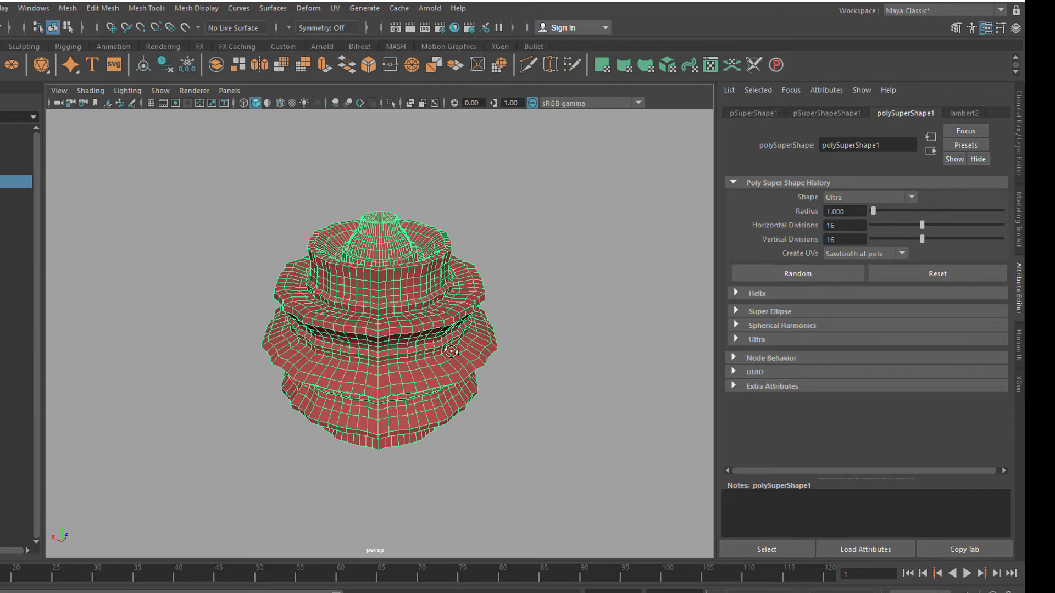
pyautogui.click(797, 273)
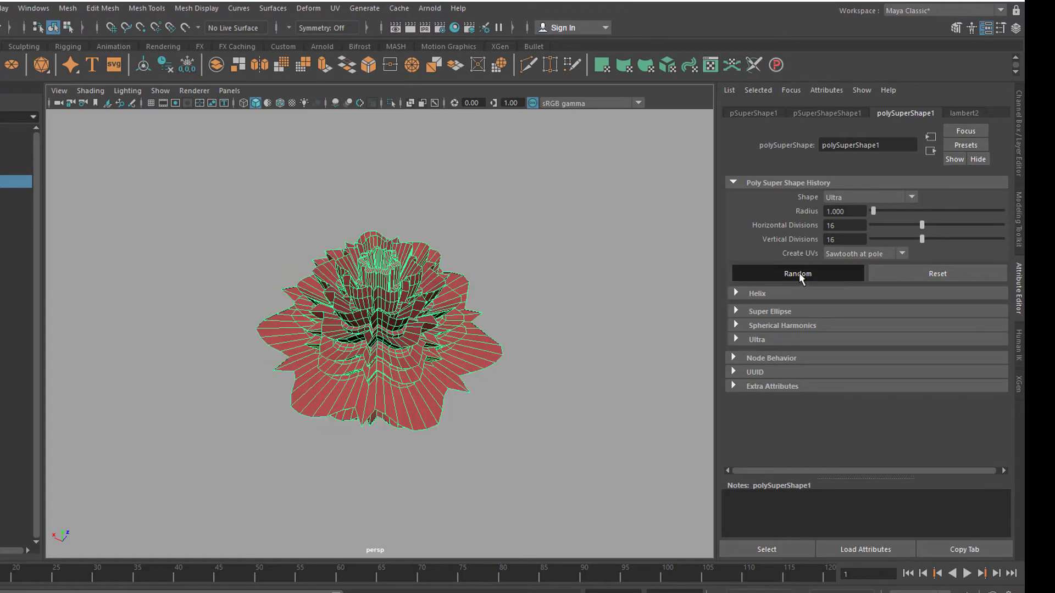
pyautogui.click(797, 274)
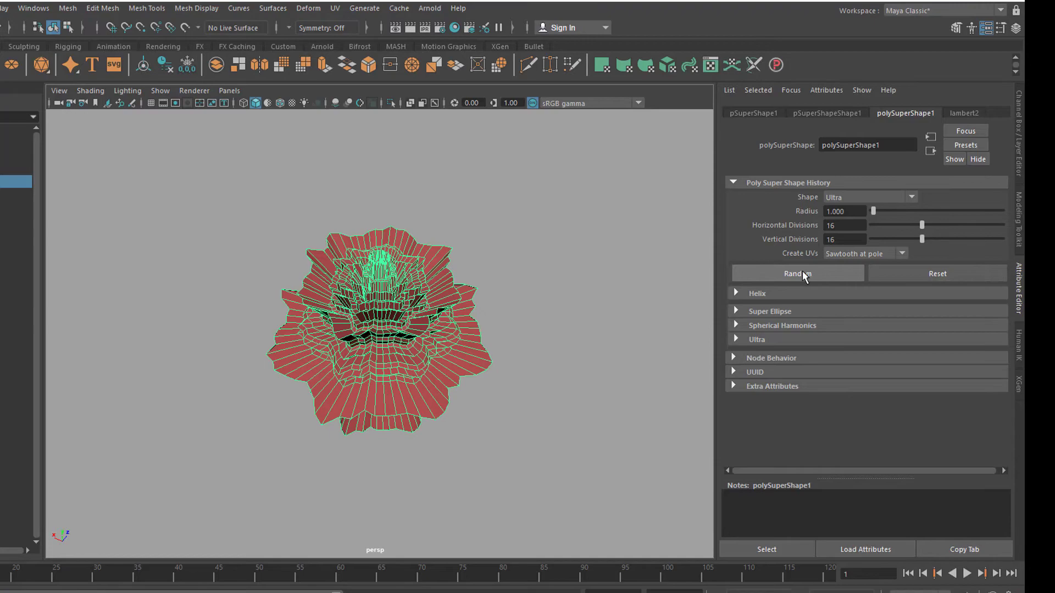
pyautogui.click(797, 273)
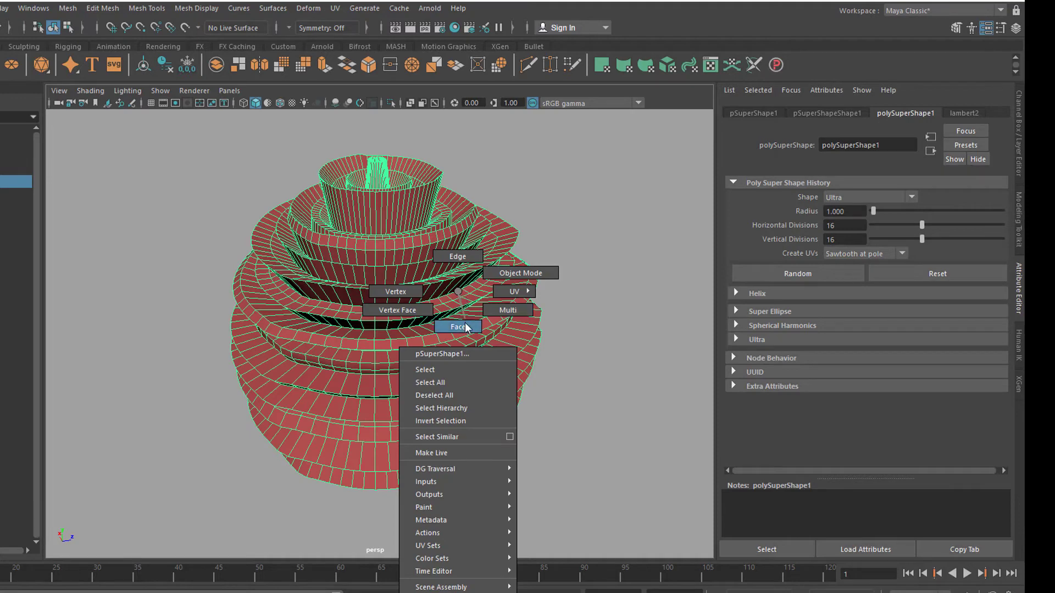
# Clear the face selection and select the whole super shape in object mode.
pyautogui.click(458, 327)
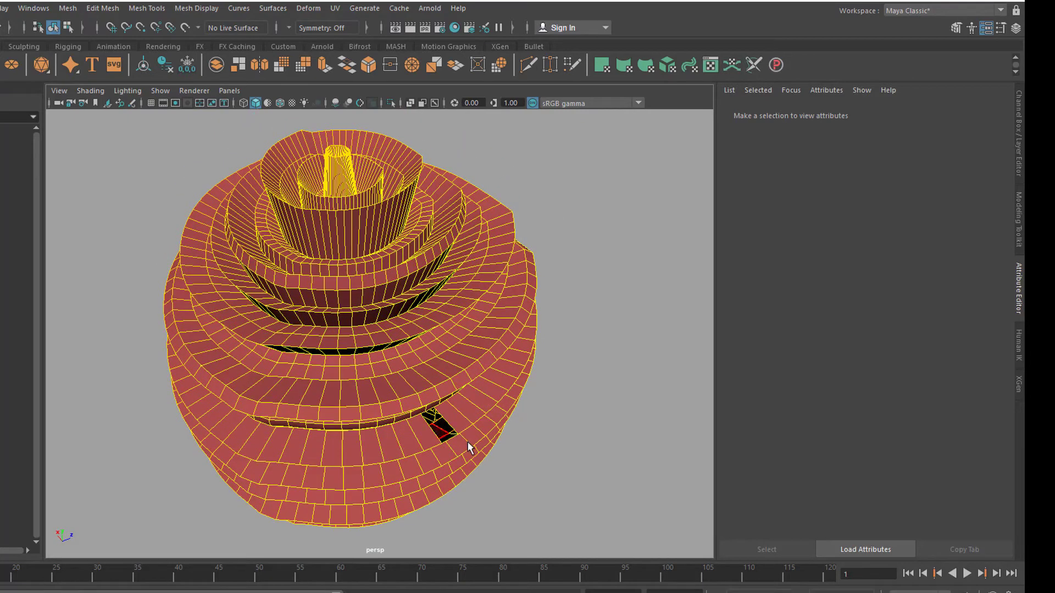
pyautogui.click(568, 436)
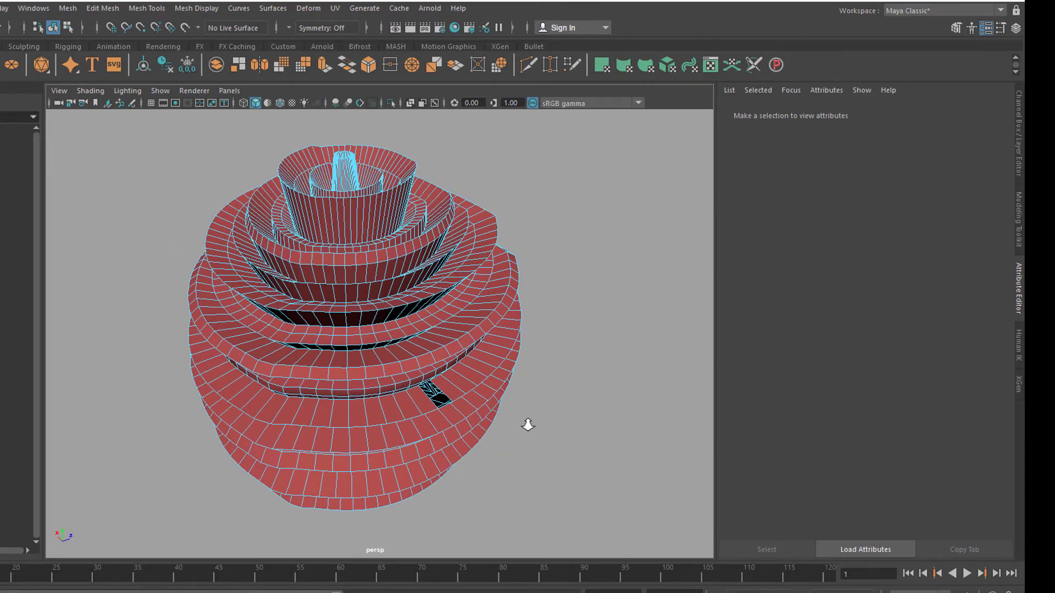
pyautogui.moveTo(546, 426)
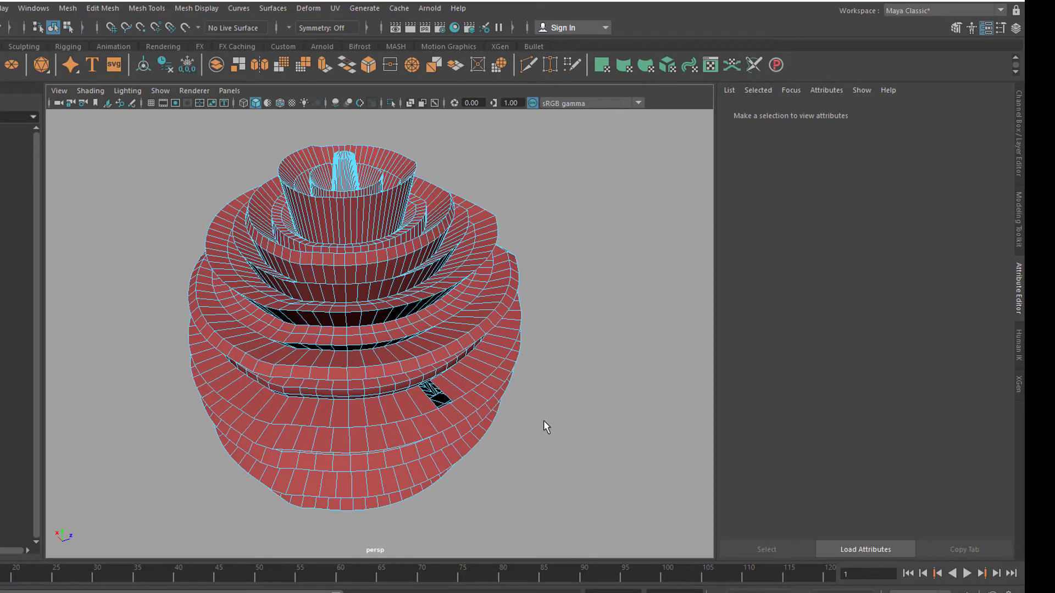
pyautogui.click(368, 339)
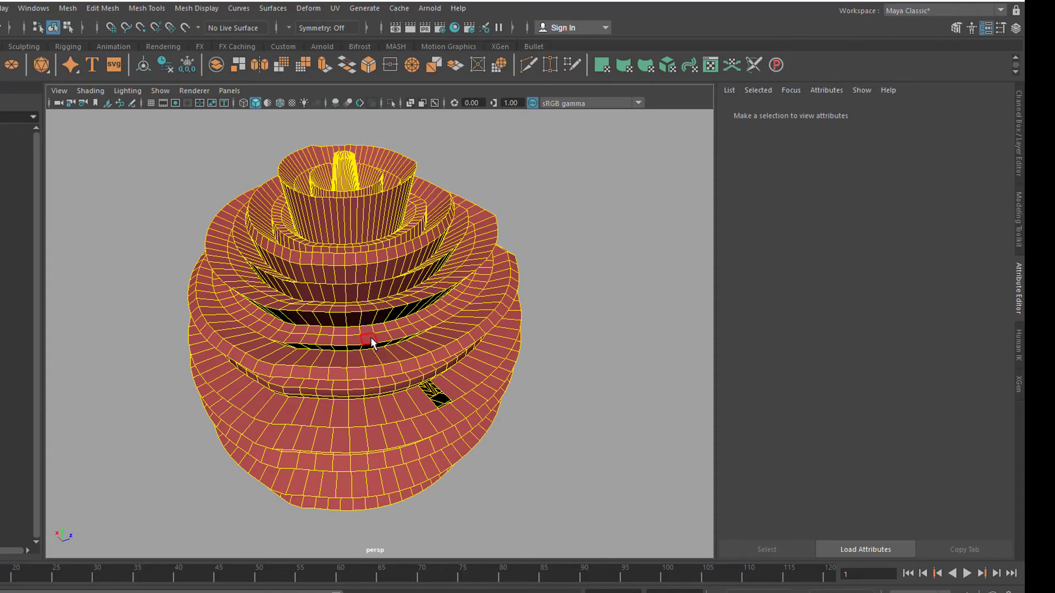
pyautogui.click(366, 338)
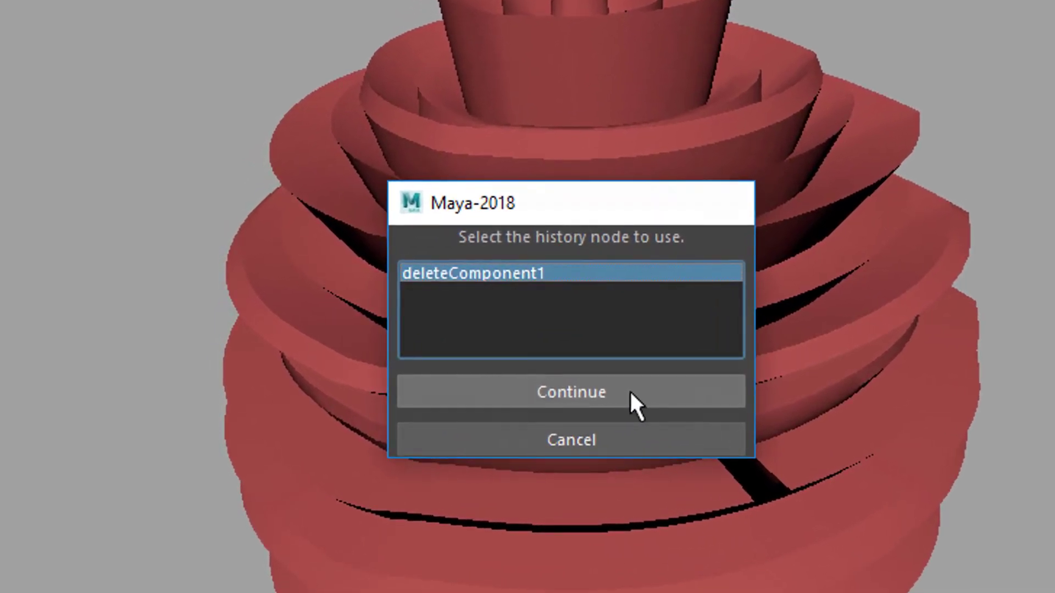
# Base the set on deleteComponent1 and spread holes over about 44% of faces.
pyautogui.click(570, 392)
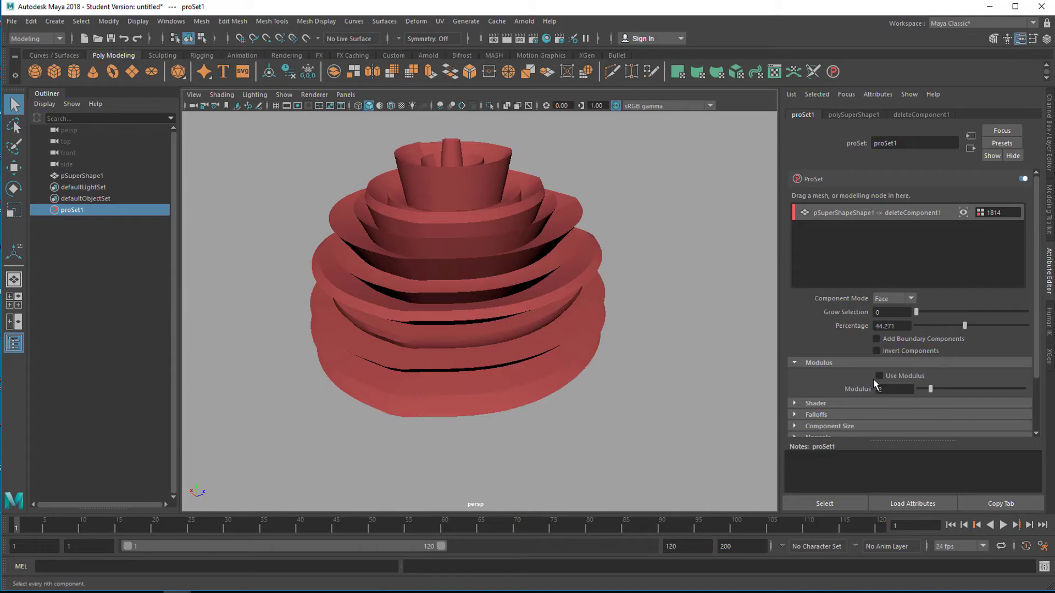
pyautogui.click(880, 375)
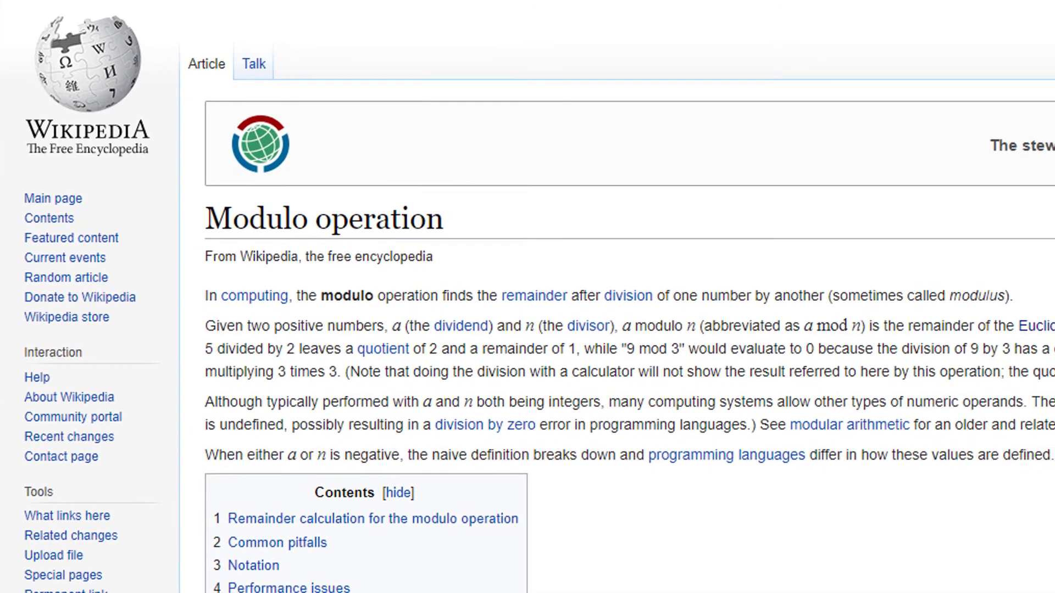
# Scroll the Modulo operation article down to the truncated, floored and Euclidean division graphs.
pyautogui.scroll(-3)
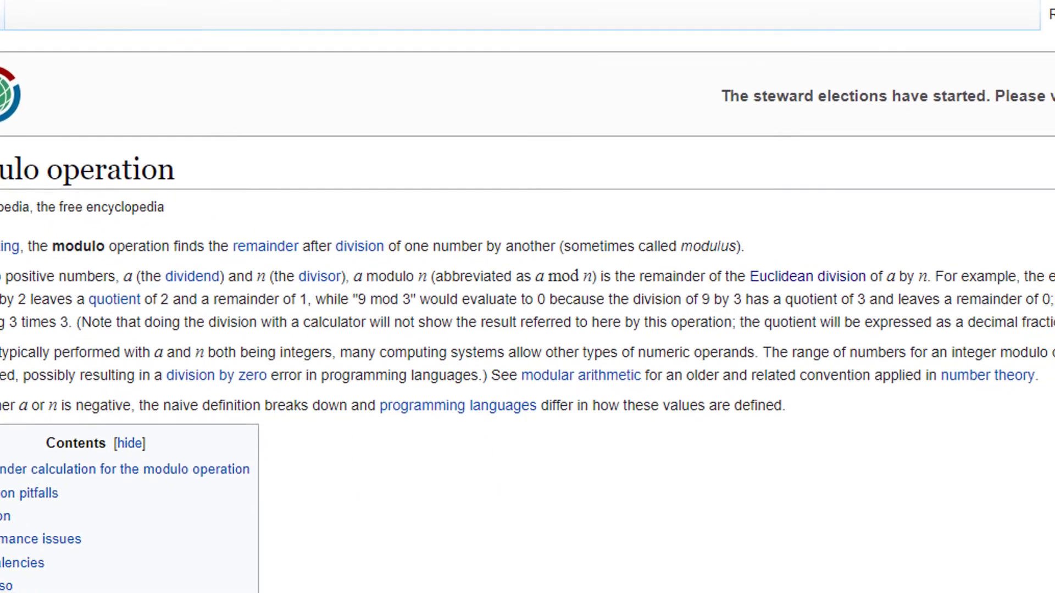
pyautogui.scroll(-3)
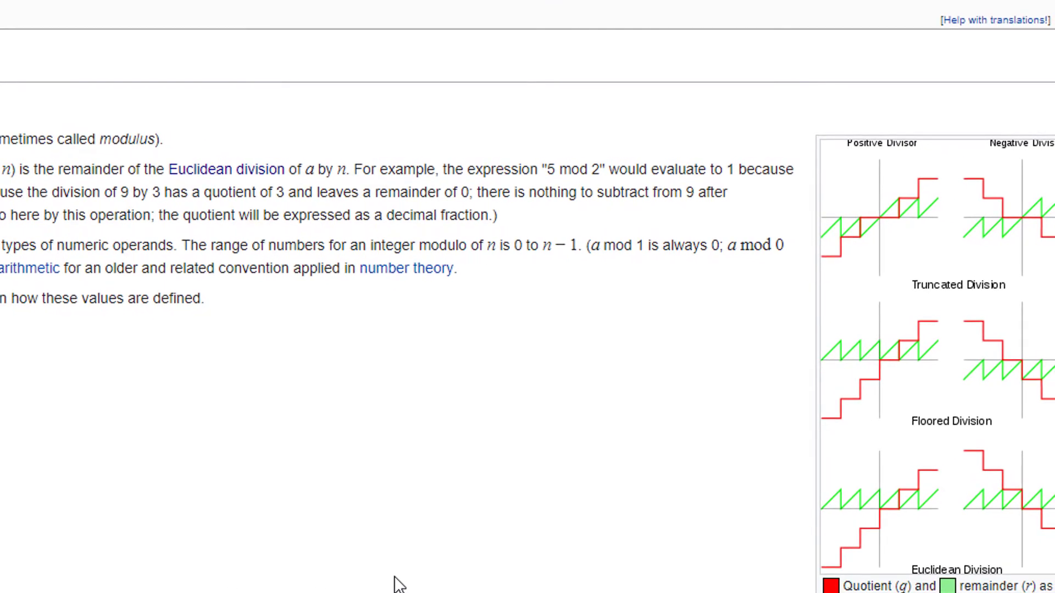
pyautogui.moveTo(383, 582)
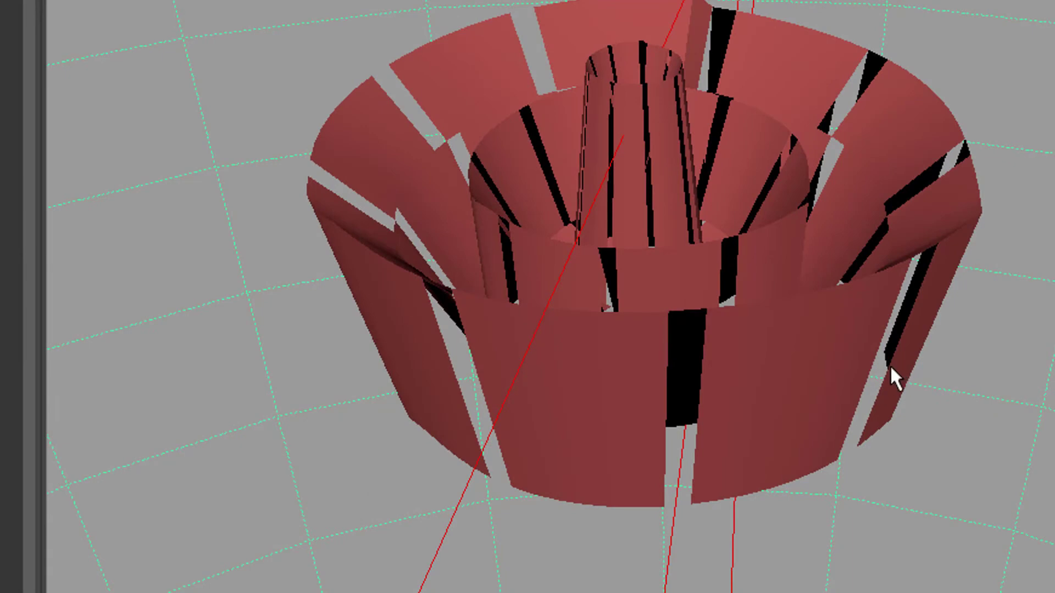
pyautogui.moveTo(623, 377)
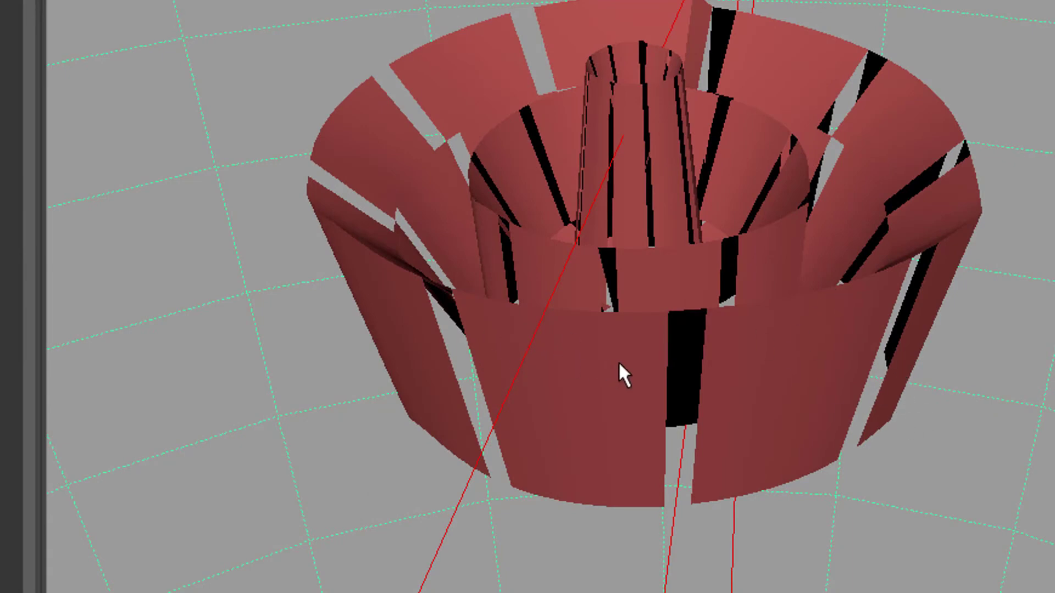
pyautogui.moveTo(628, 408)
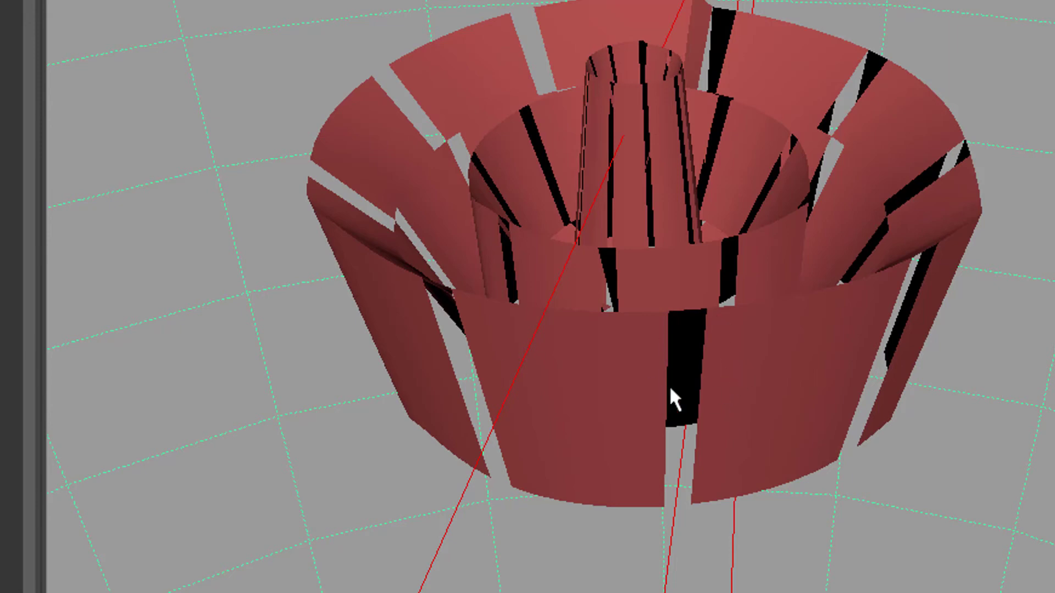
pyautogui.moveTo(559, 361)
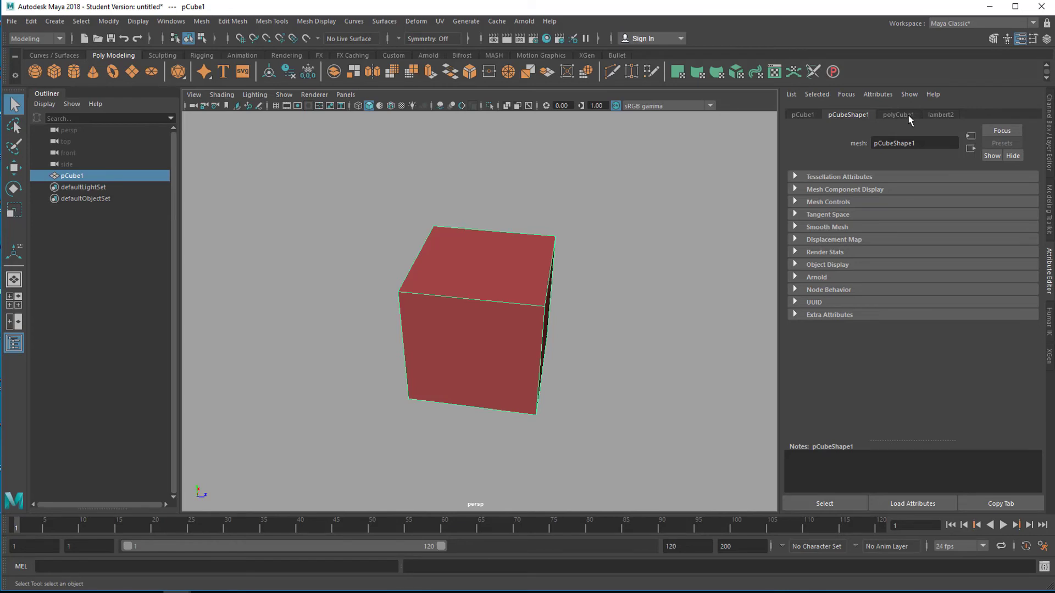
# Set the cube's width, height and depth subdivisions to 2, then pick a top edge.
pyautogui.click(898, 114)
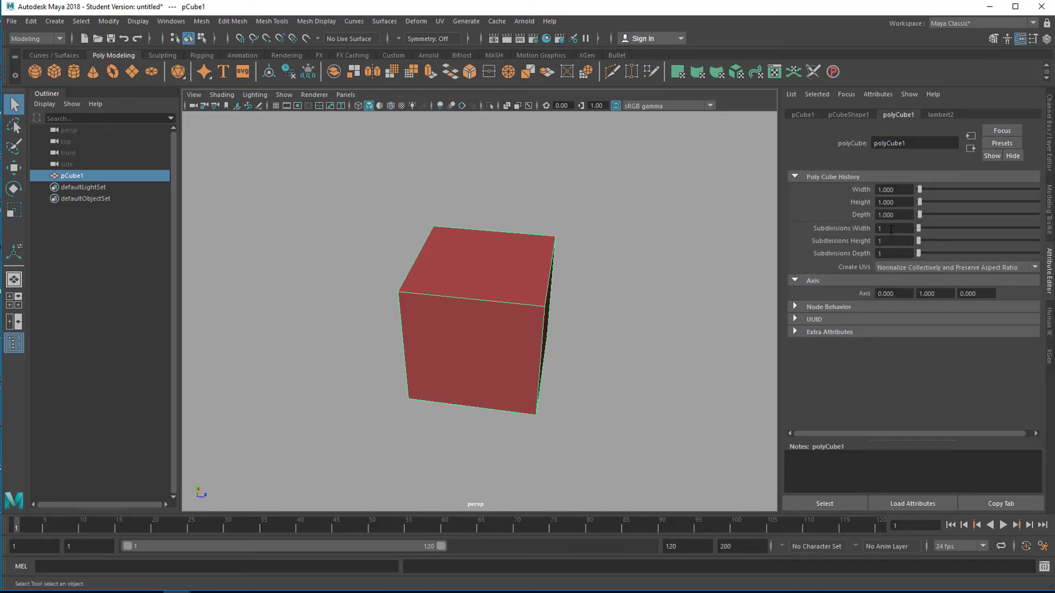
pyautogui.tripleClick(894, 228)
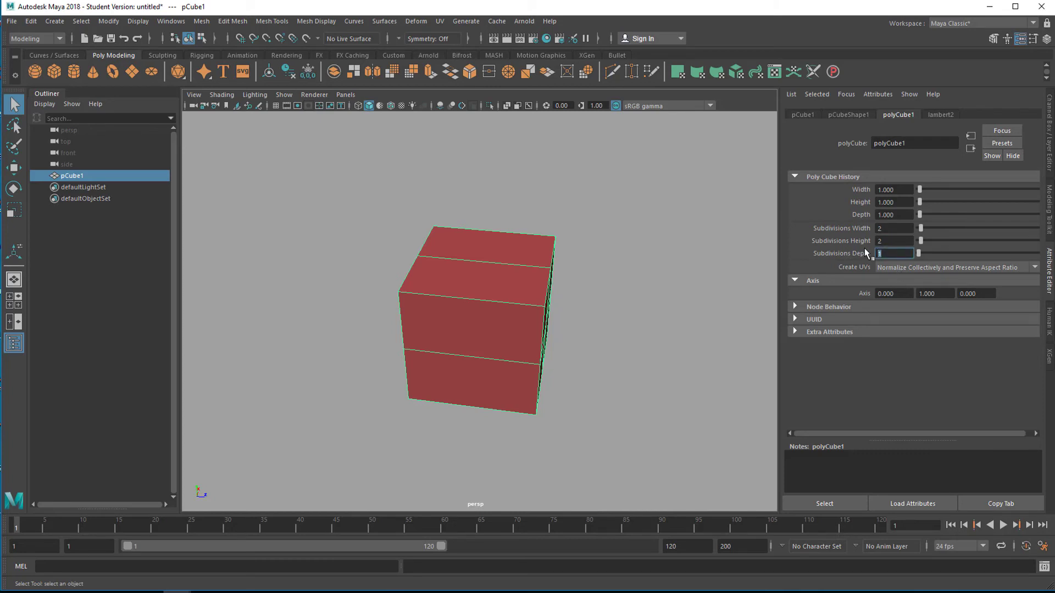
pyautogui.write('2')
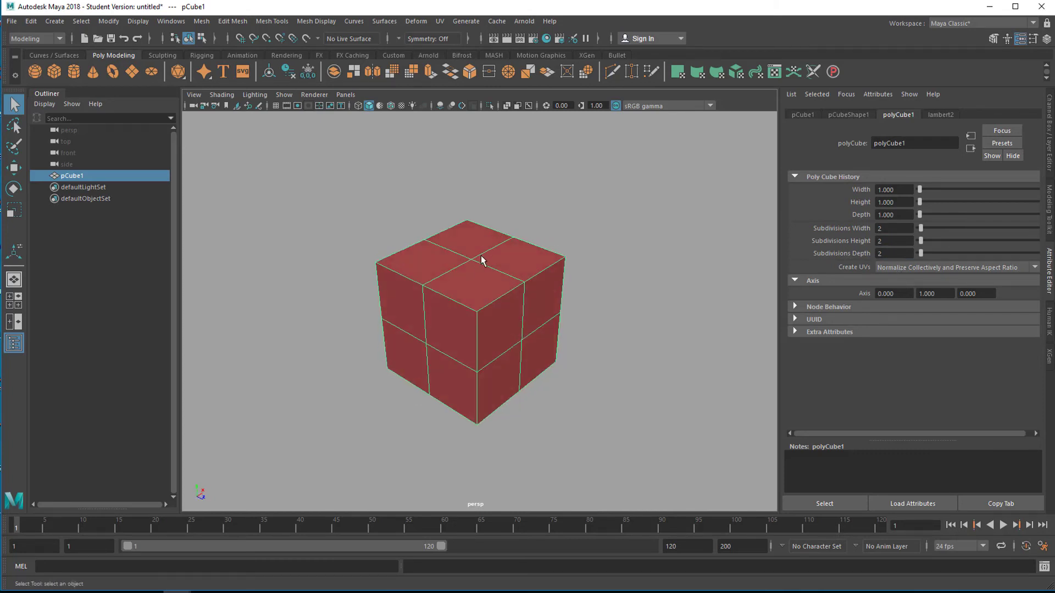
pyautogui.rightClick(481, 260)
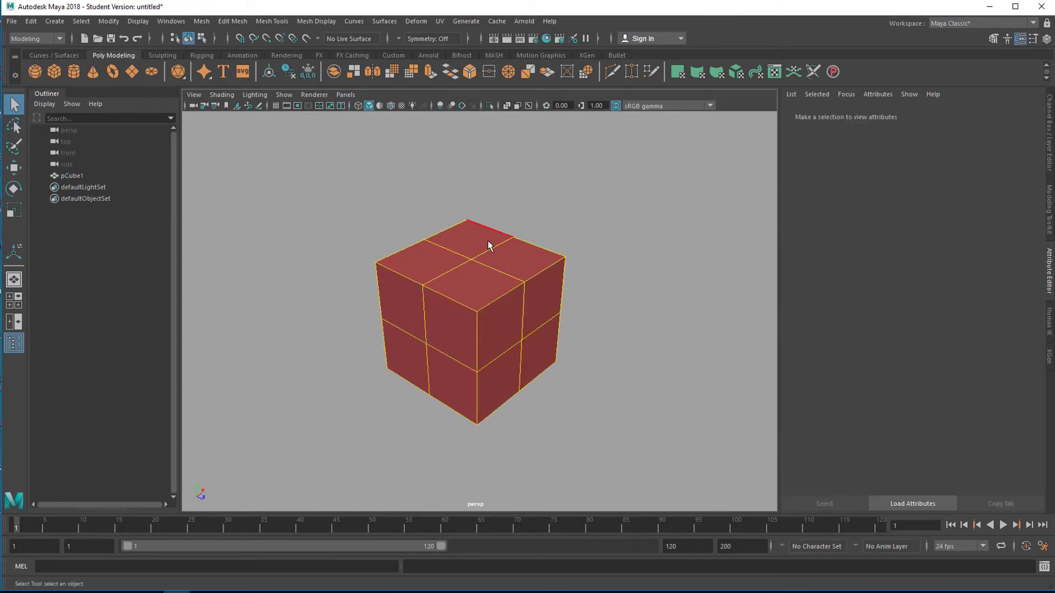
pyautogui.click(492, 242)
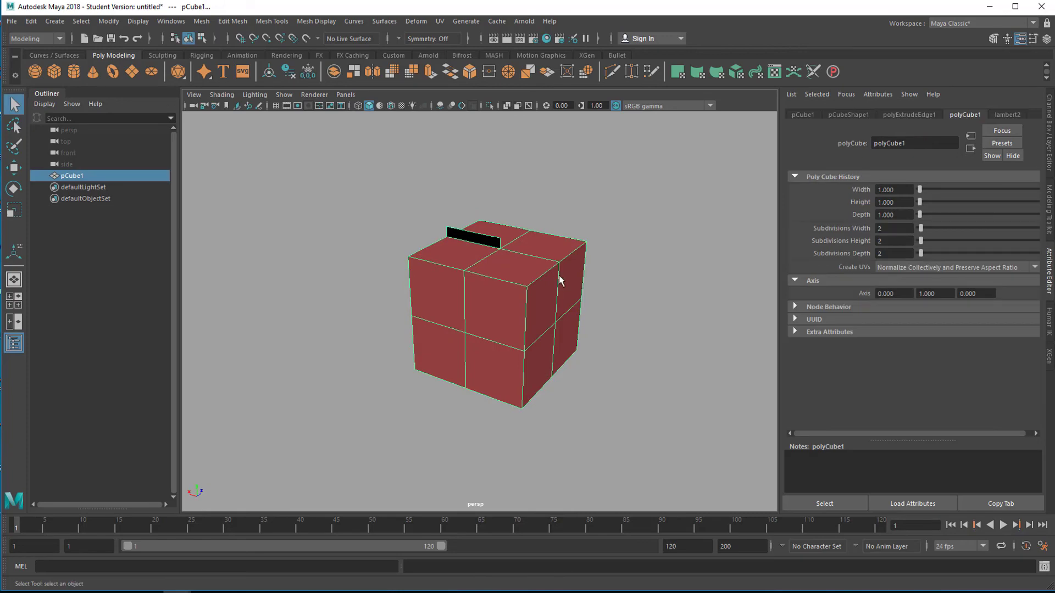
pyautogui.moveTo(595, 291)
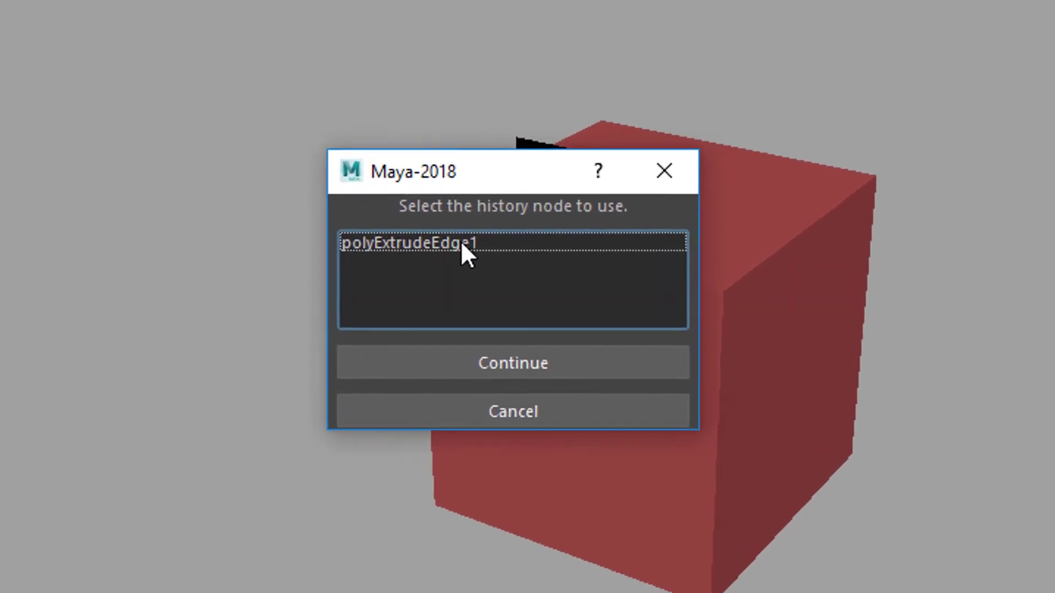
# Base the set on polyExtrudeEdge1 in Edge component mode with Use Modulus turned on.
pyautogui.click(512, 363)
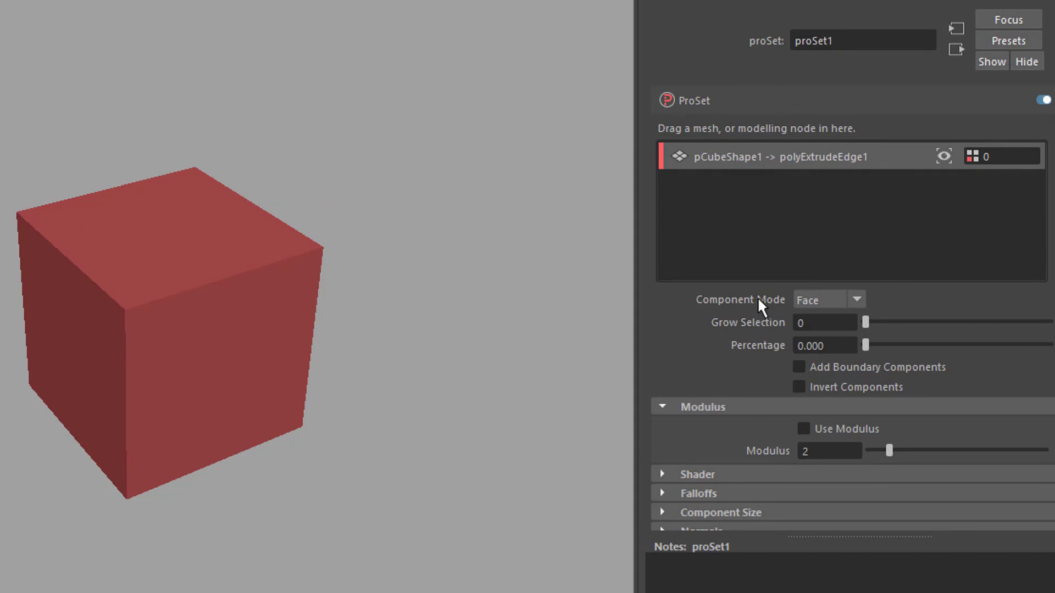
pyautogui.moveTo(854, 307)
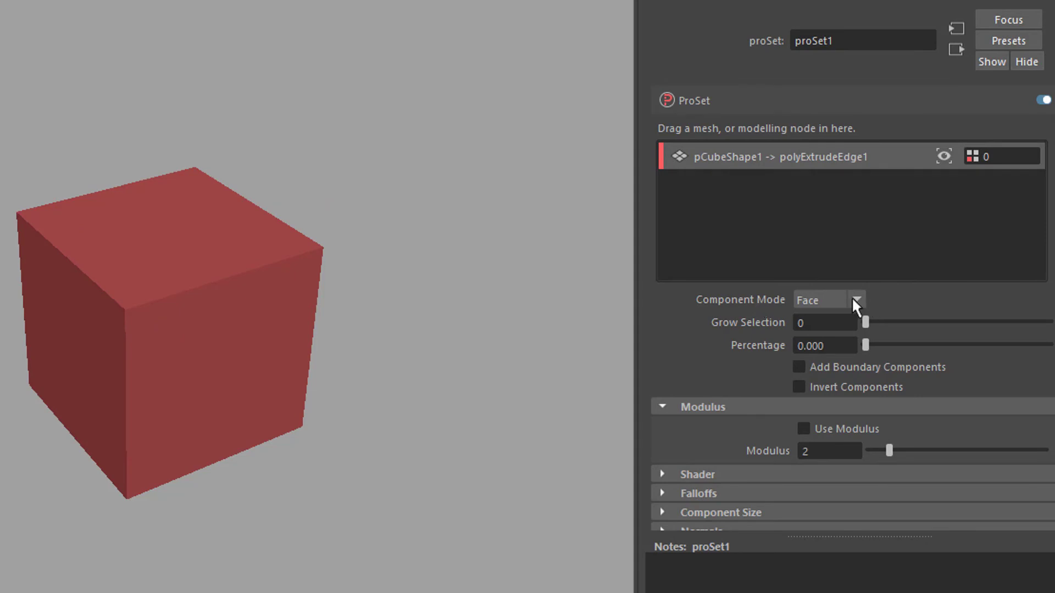
pyautogui.moveTo(863, 309)
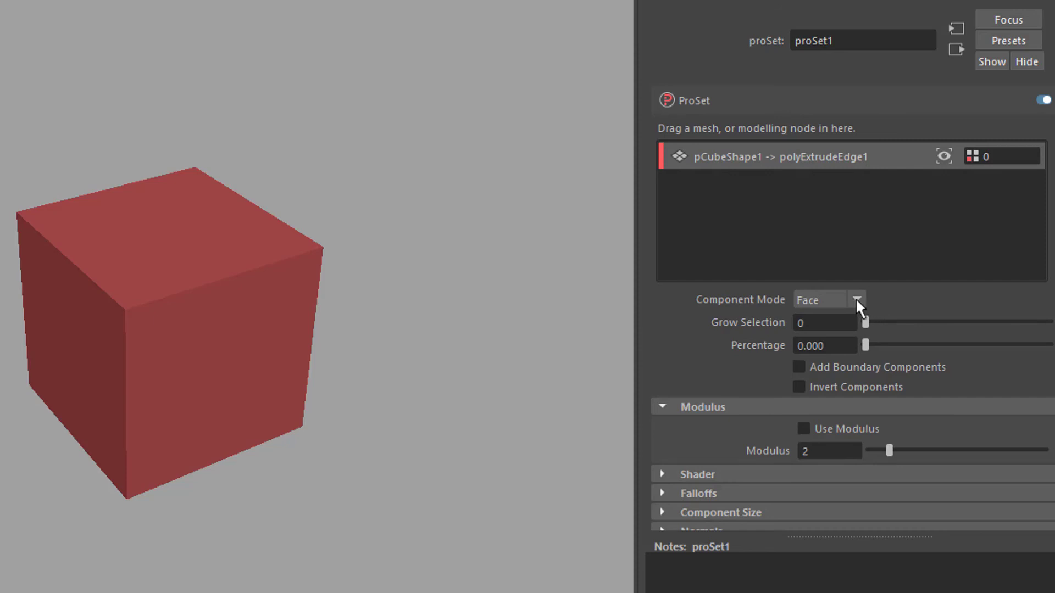
pyautogui.click(828, 300)
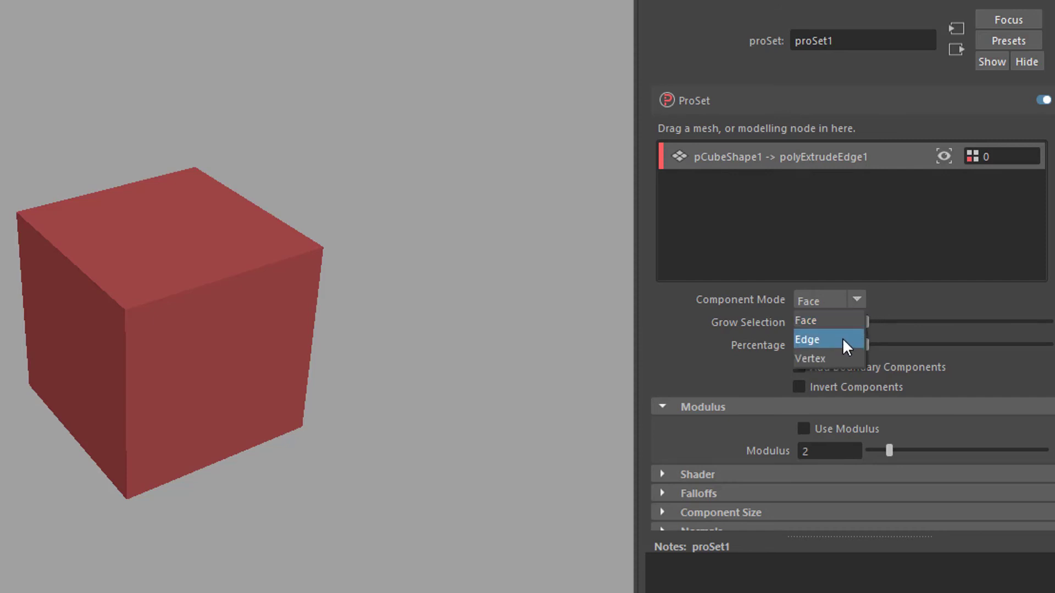
pyautogui.click(808, 338)
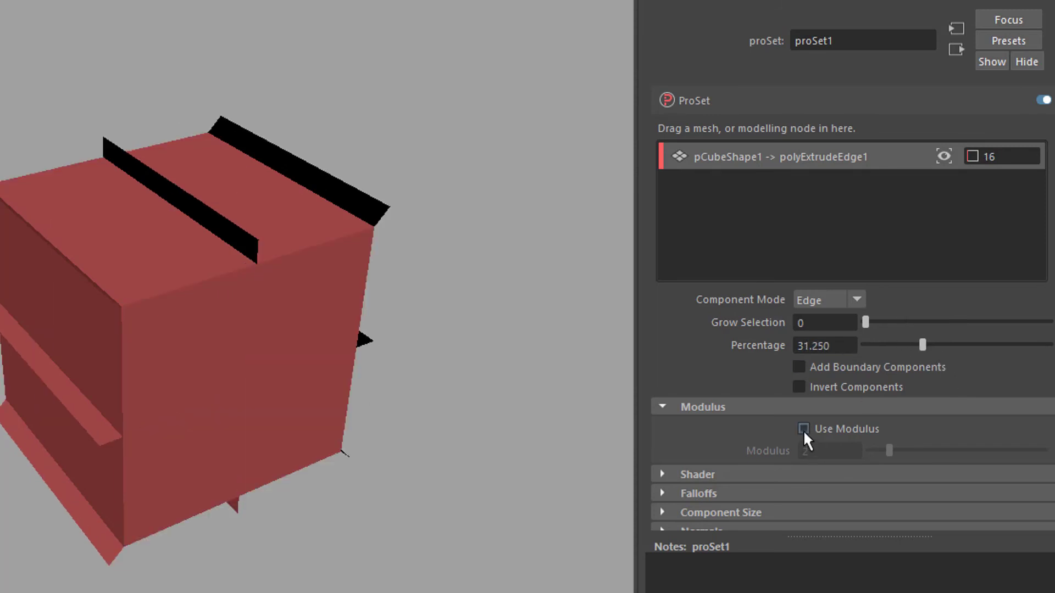
pyautogui.click(801, 429)
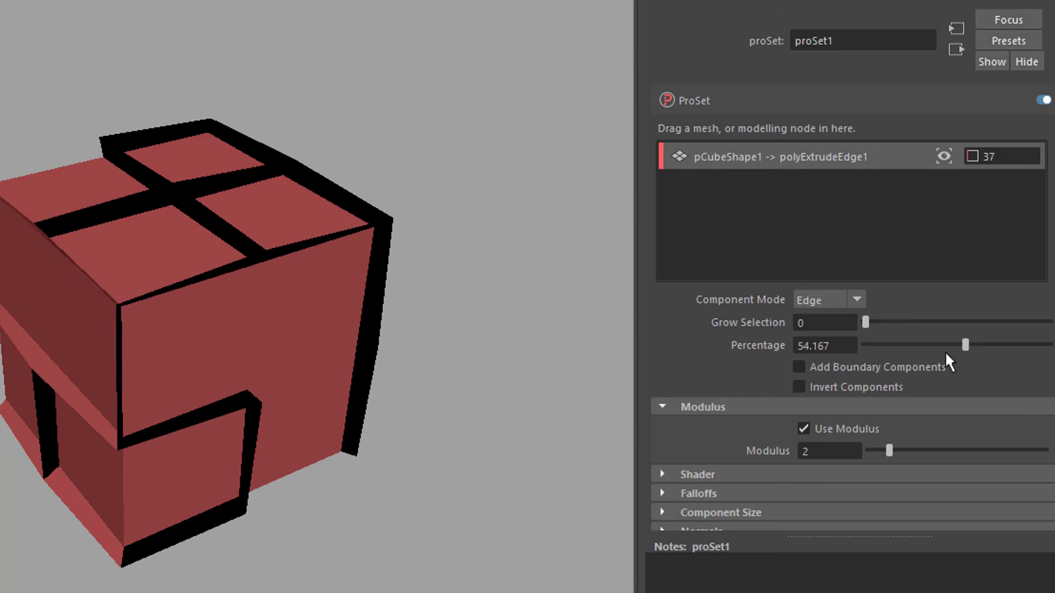